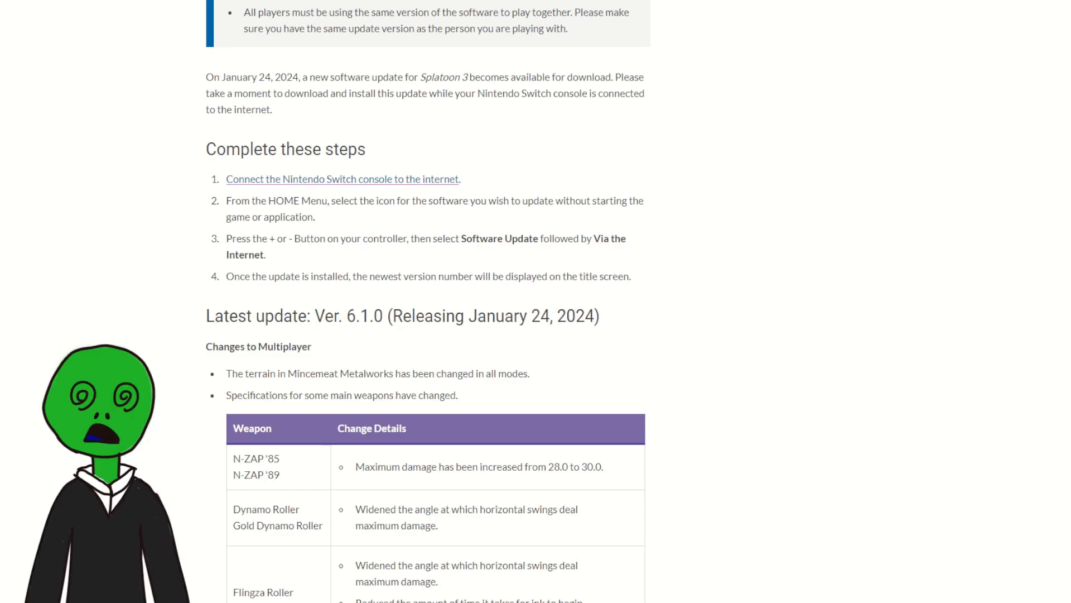
scroll("up", 3)
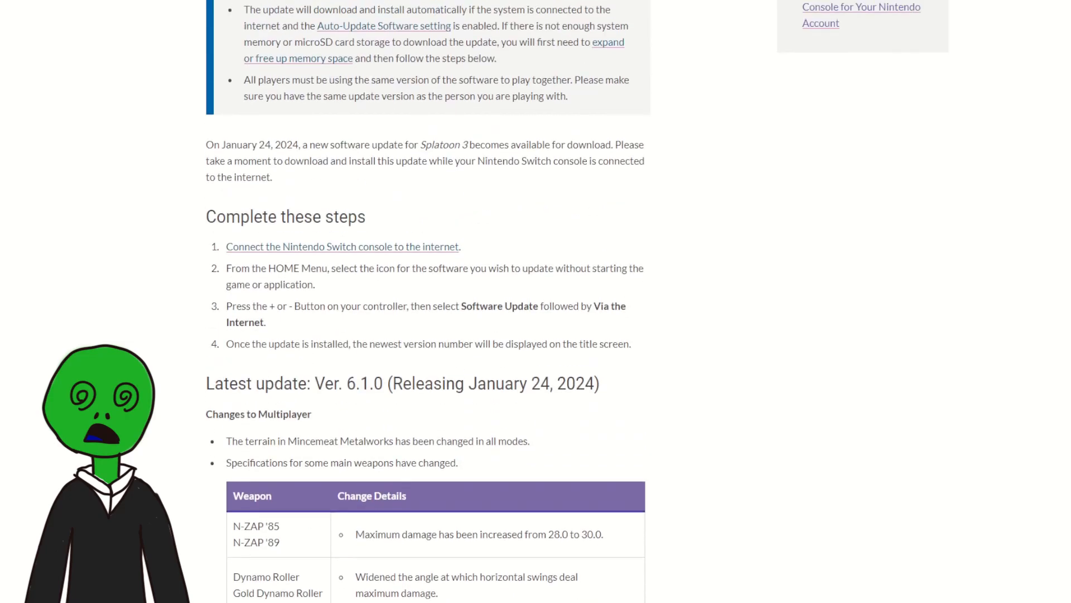
scroll("down", 3)
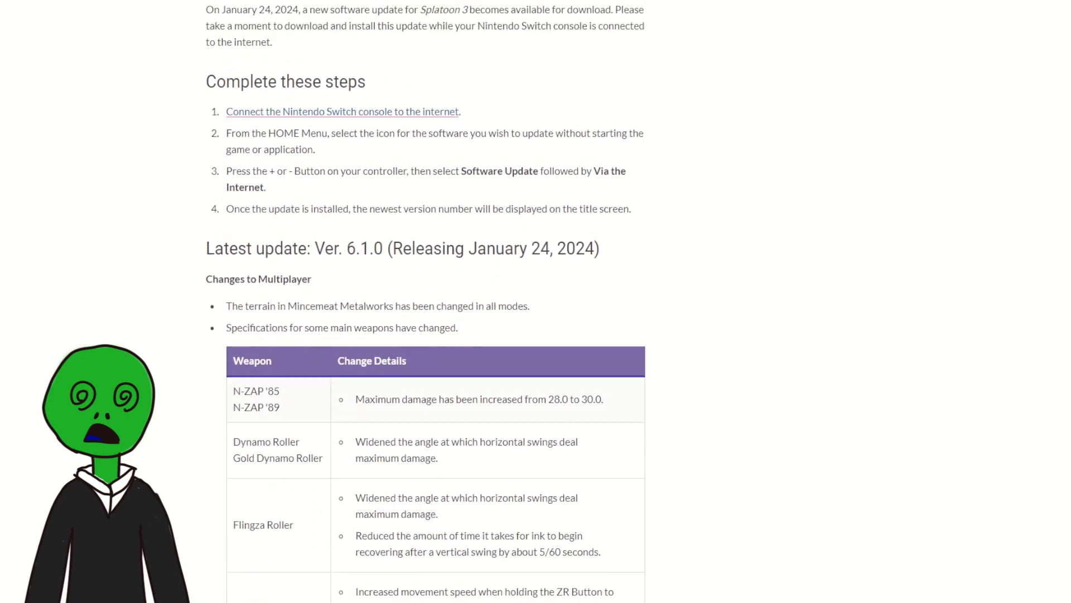
scroll("down", 3)
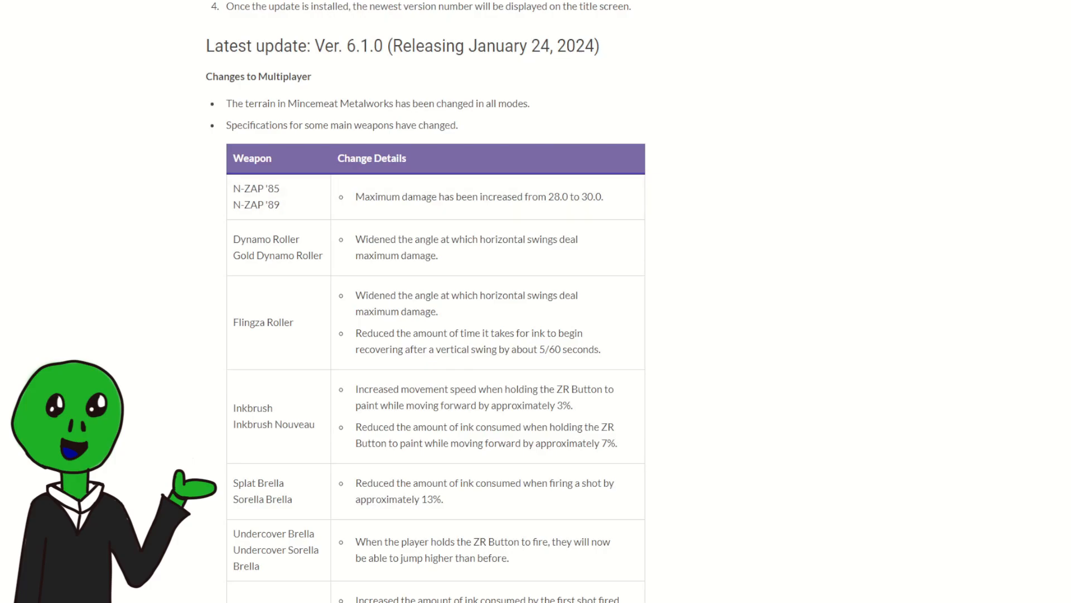
mouse_move(664, 228)
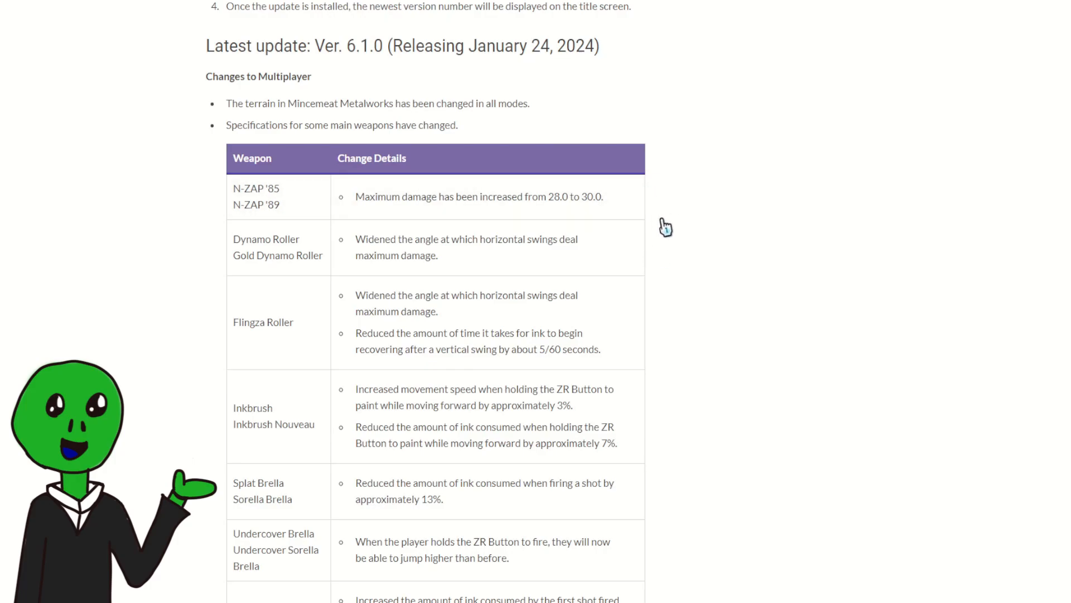
mouse_move(676, 237)
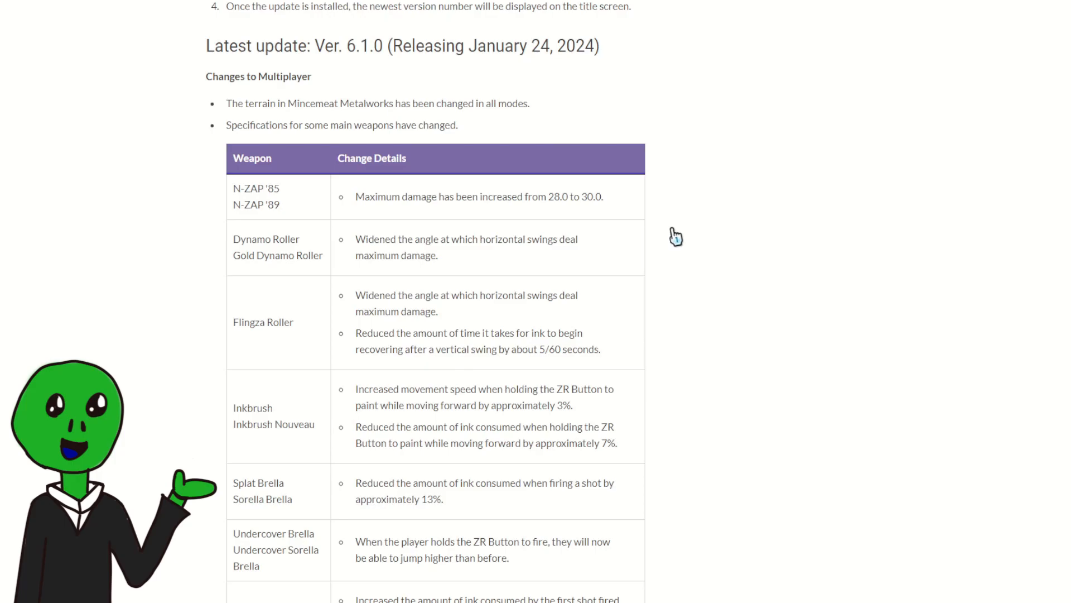
mouse_move(602, 224)
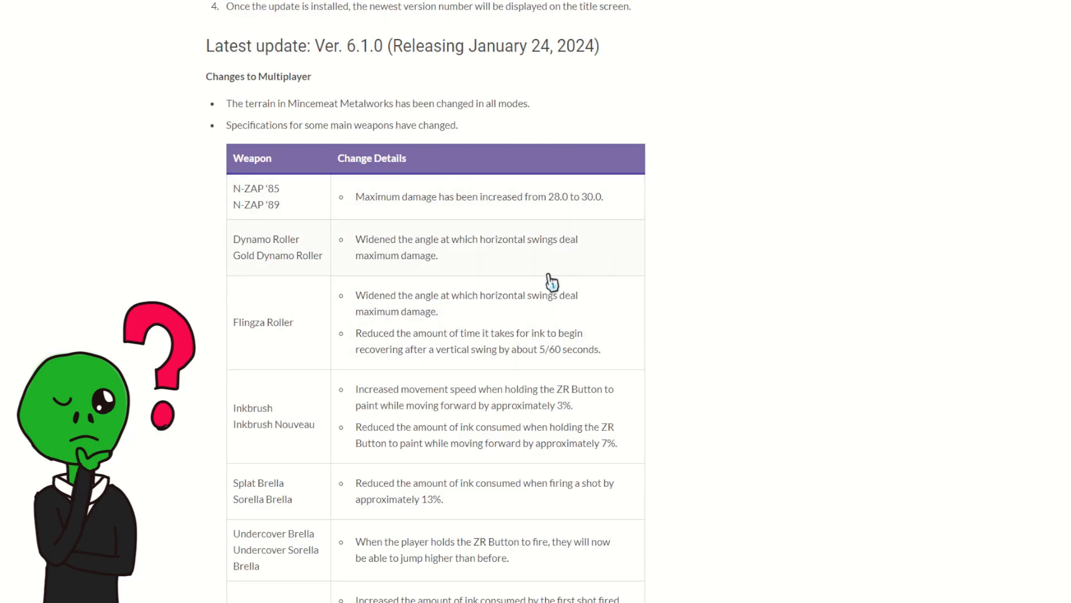
mouse_move(402, 128)
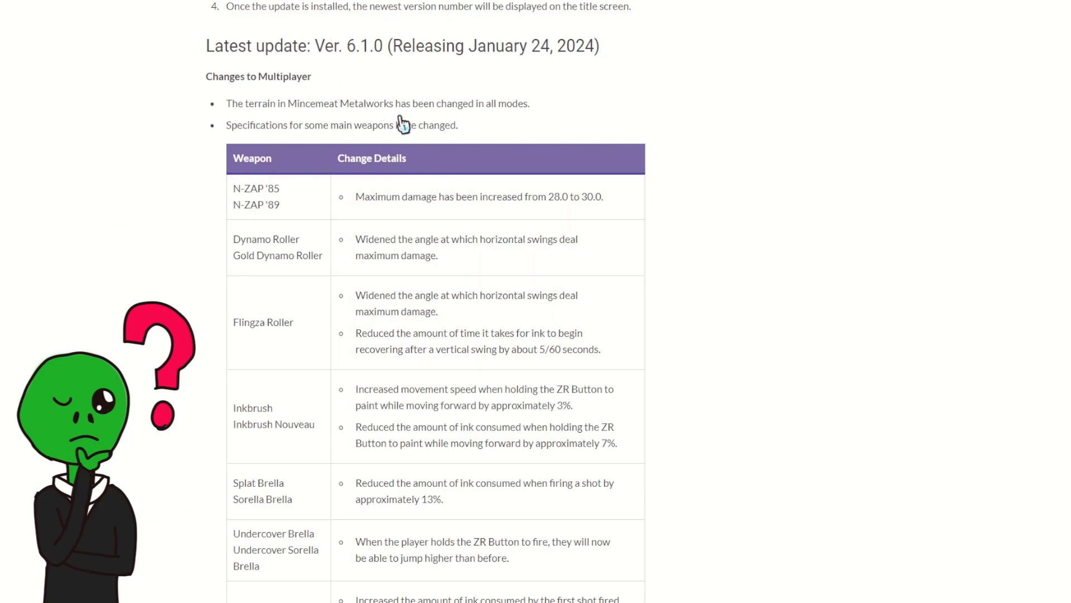
mouse_move(534, 125)
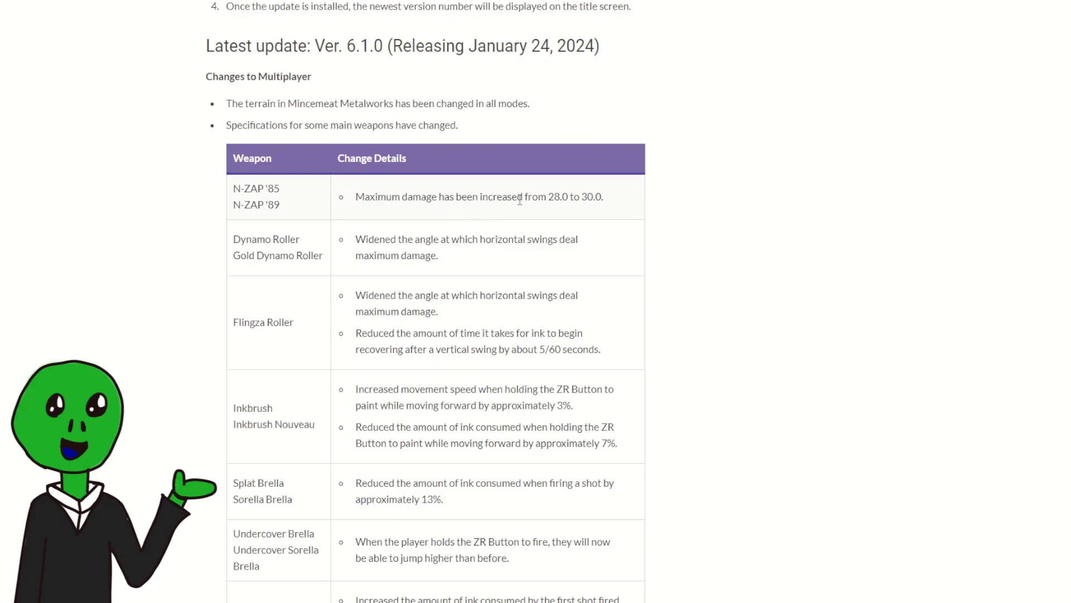
mouse_move(590, 199)
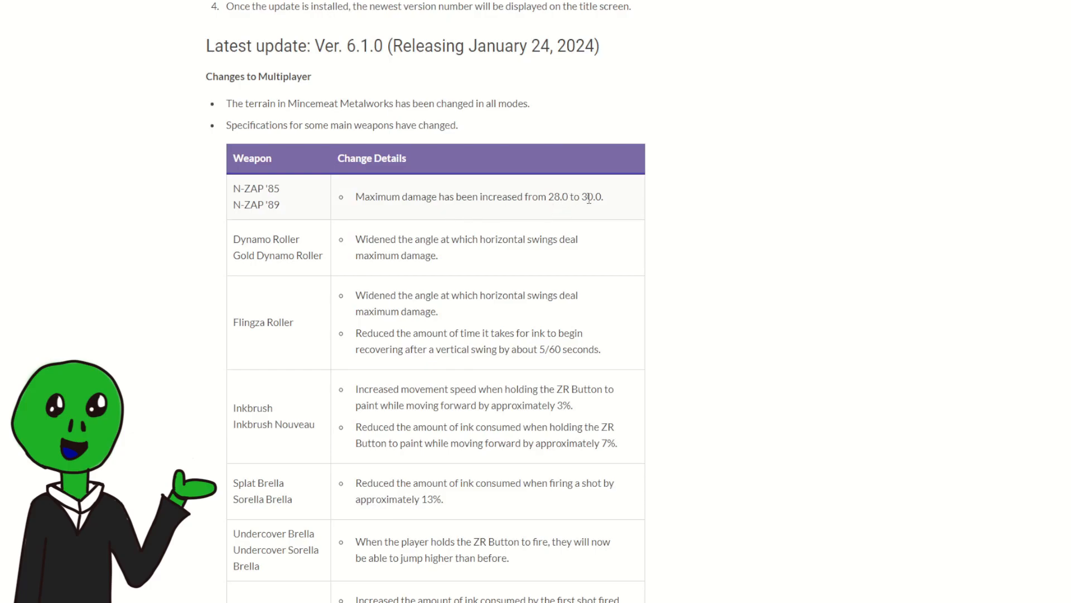
mouse_move(678, 196)
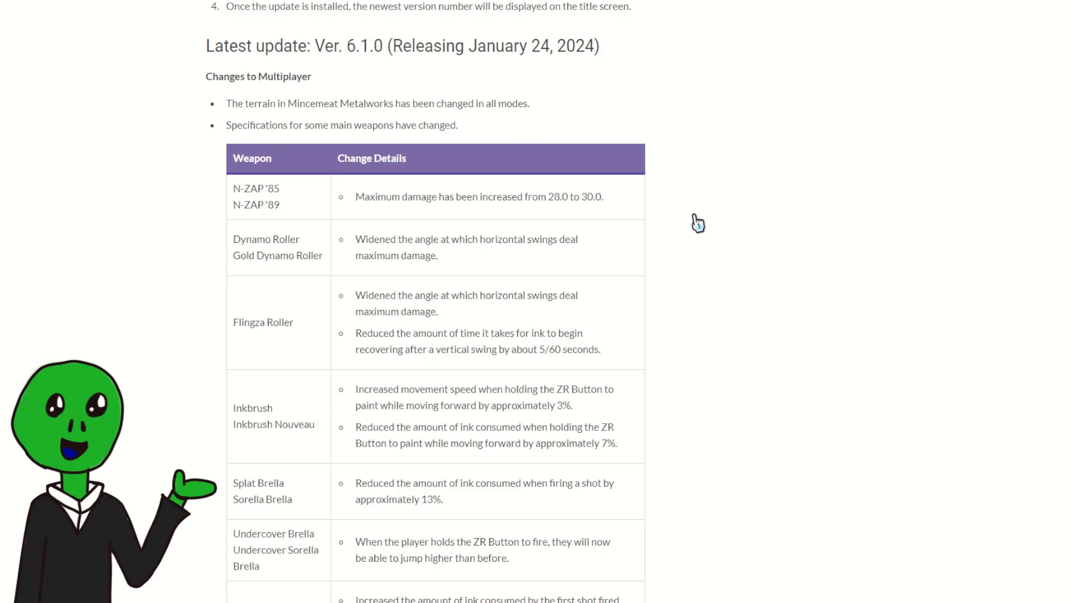
mouse_move(702, 250)
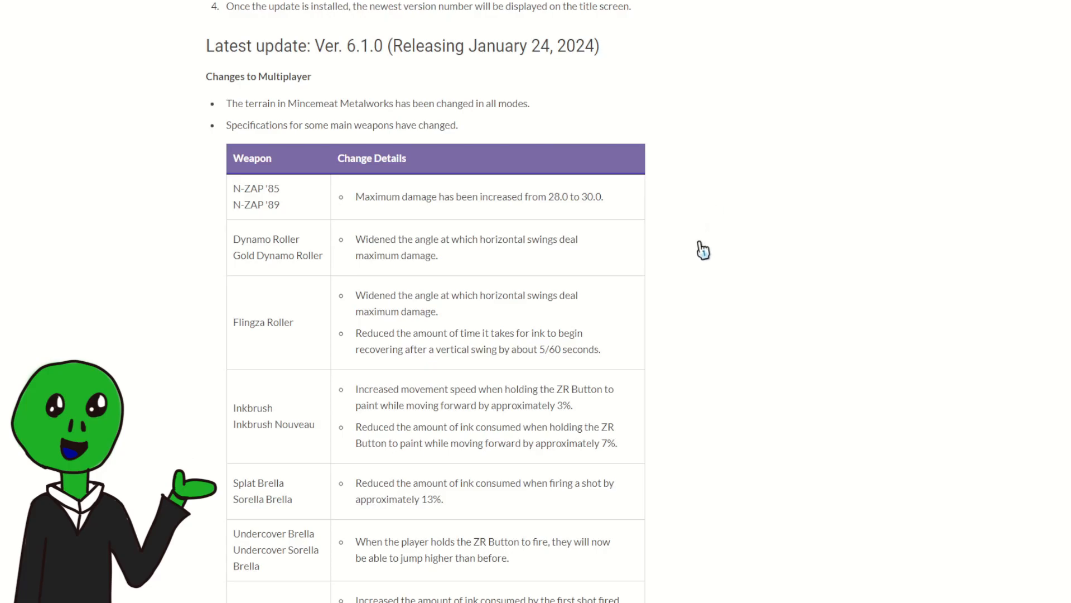
mouse_move(587, 279)
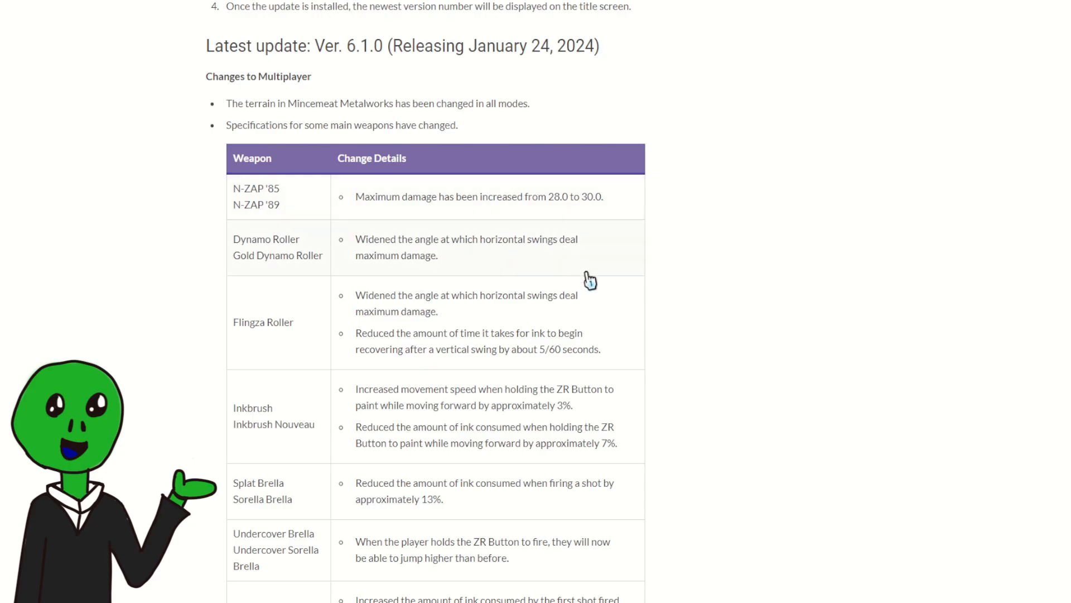
mouse_move(574, 225)
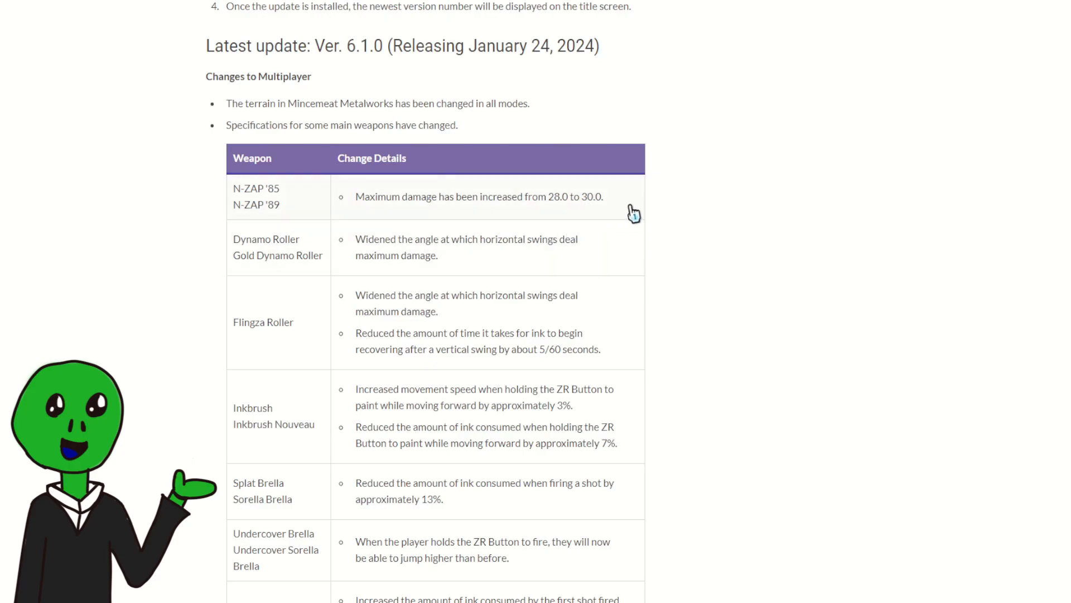
mouse_move(650, 204)
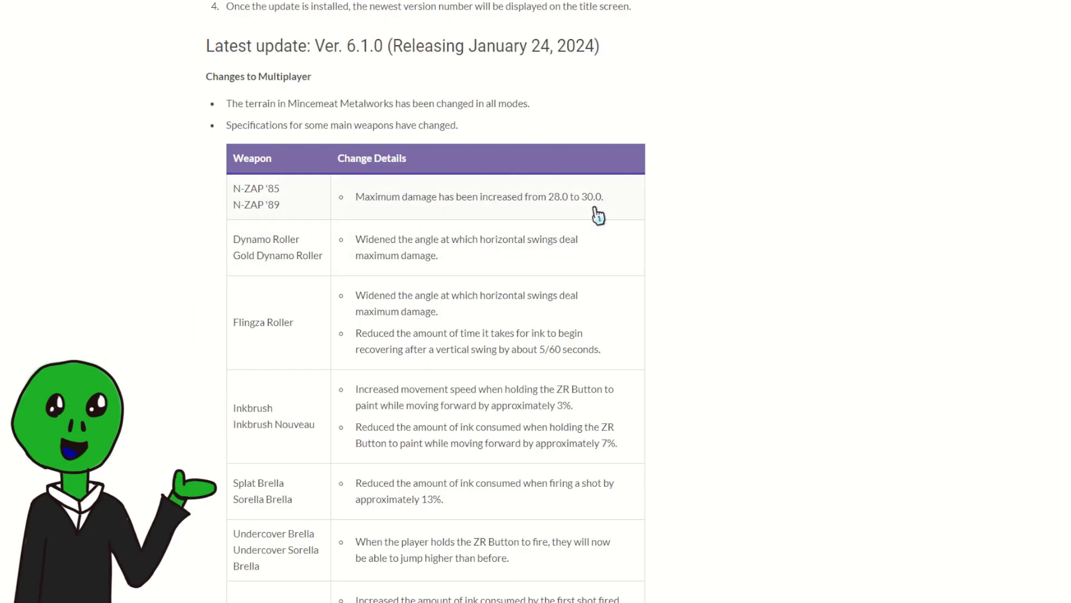
mouse_move(609, 199)
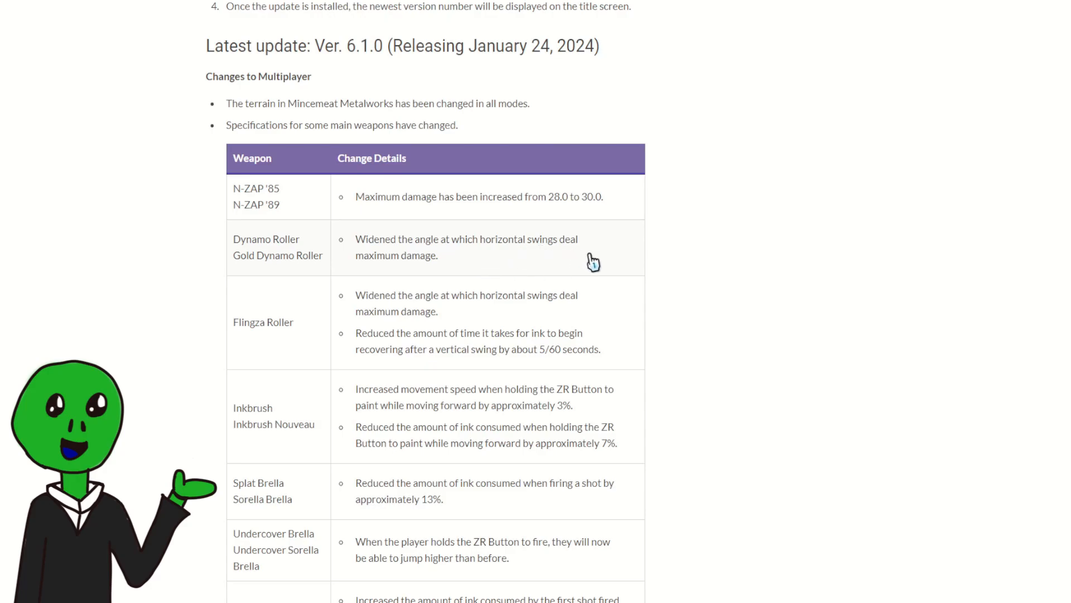
mouse_move(540, 282)
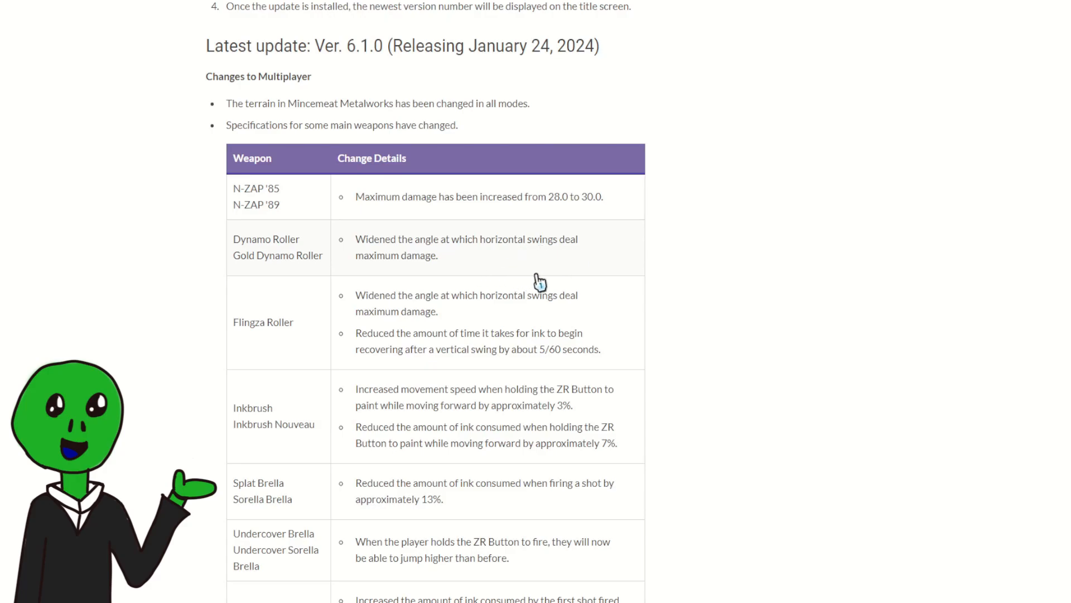
mouse_move(265, 236)
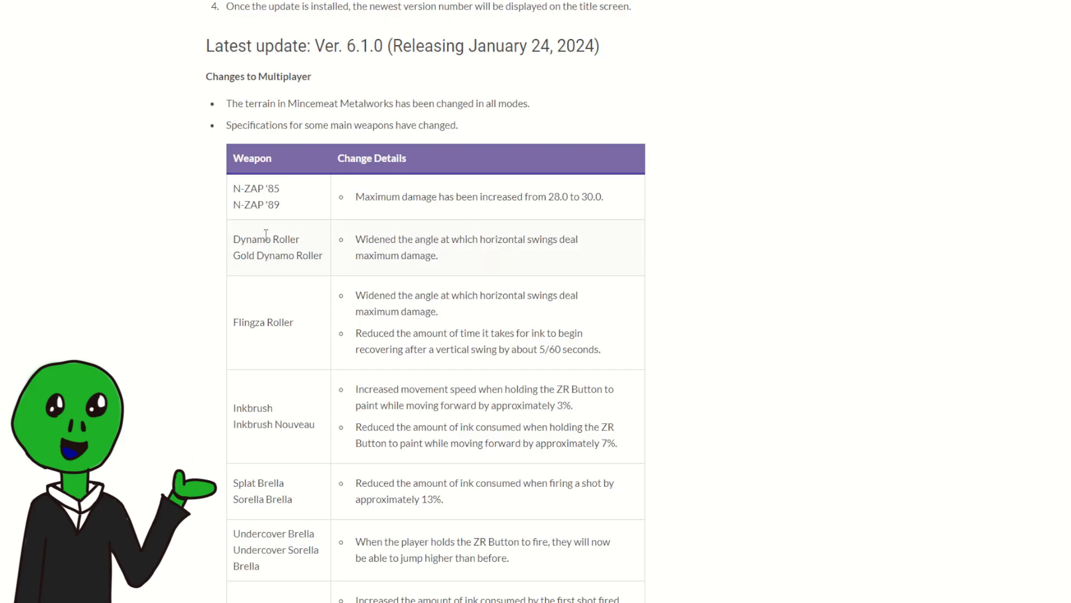
mouse_move(317, 263)
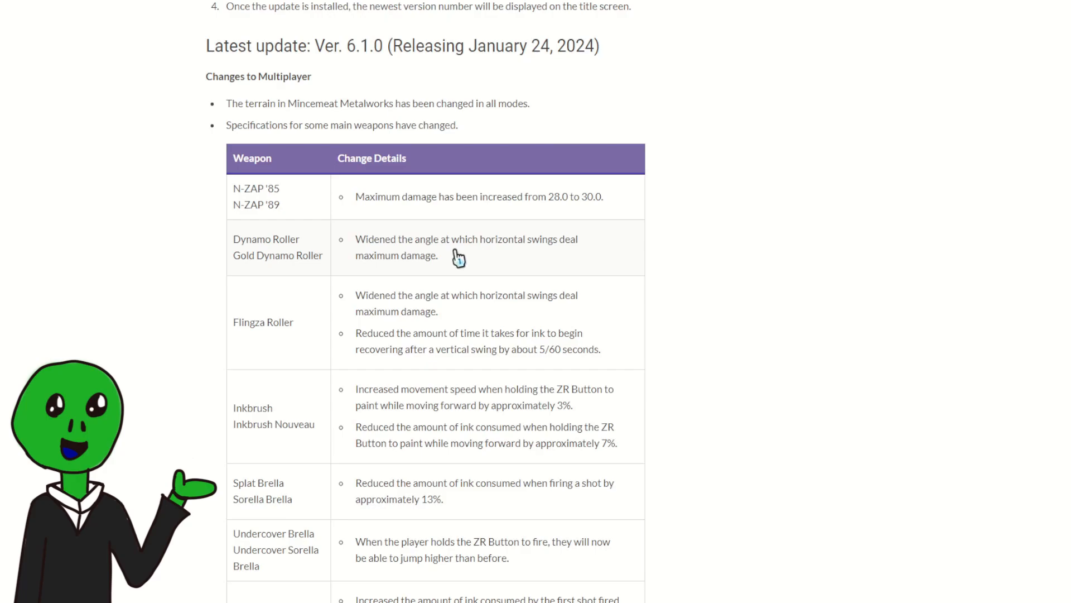
mouse_move(443, 274)
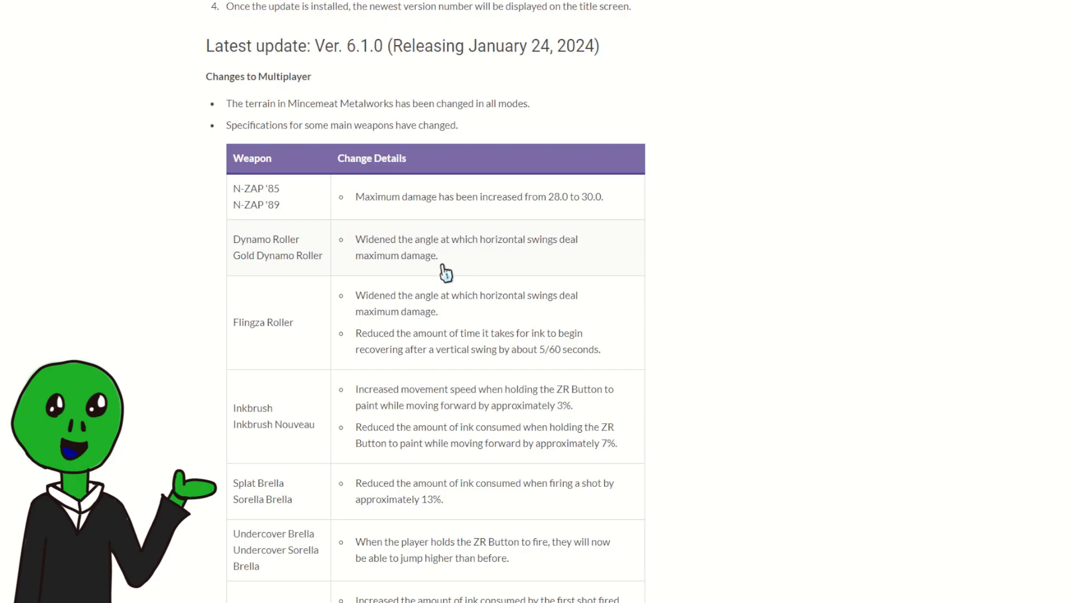
mouse_move(549, 269)
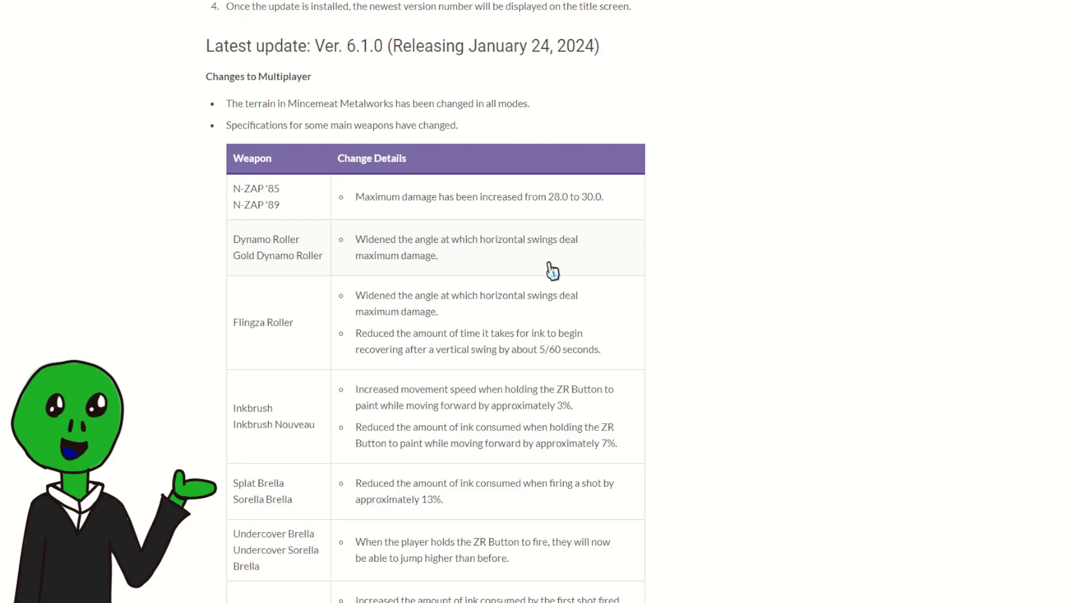
mouse_move(455, 265)
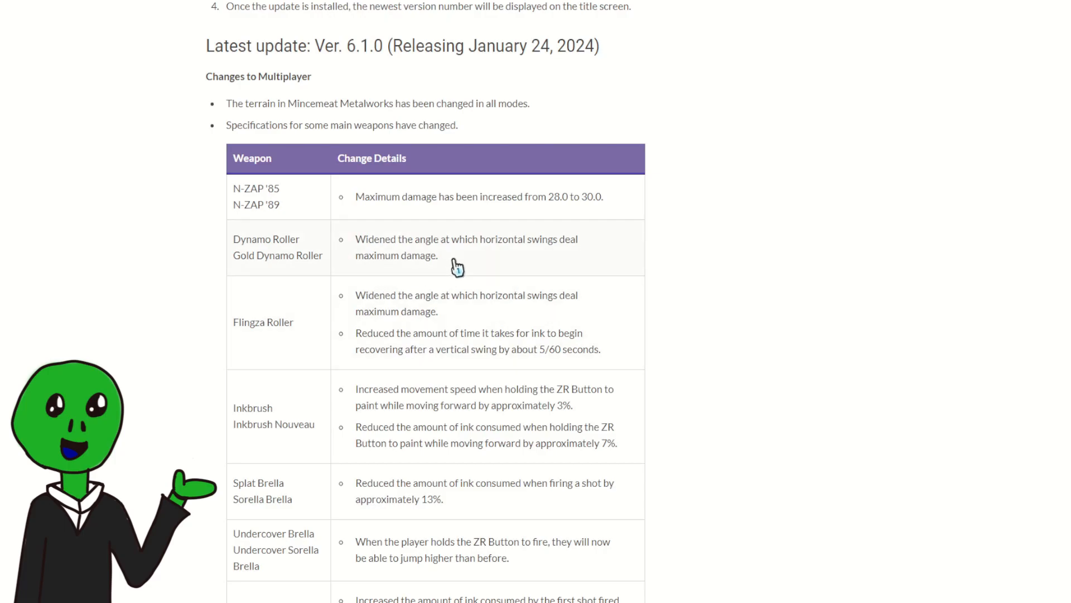
mouse_move(455, 274)
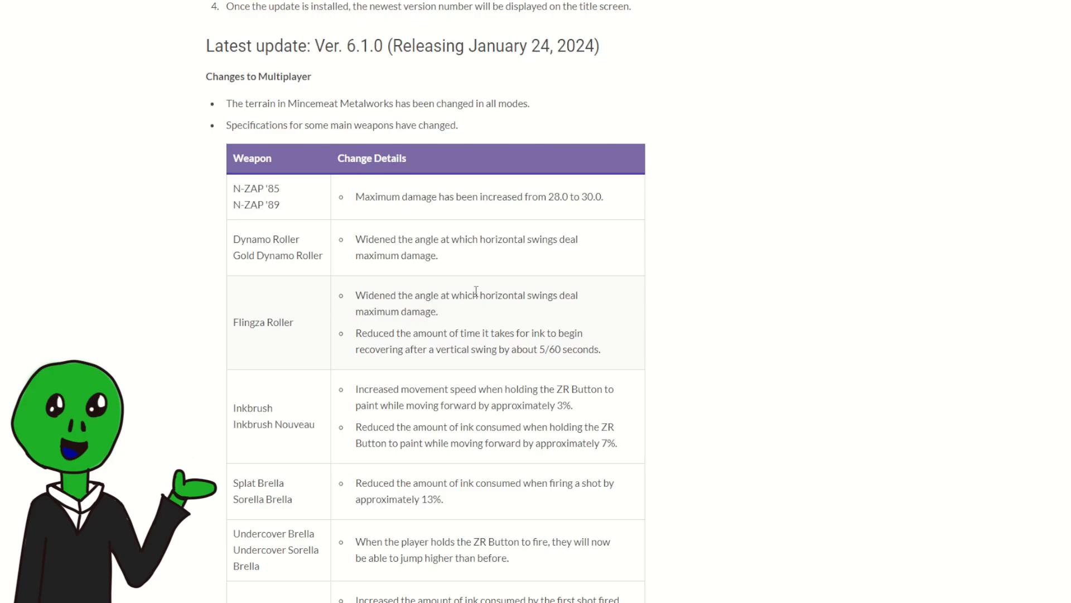
mouse_move(480, 266)
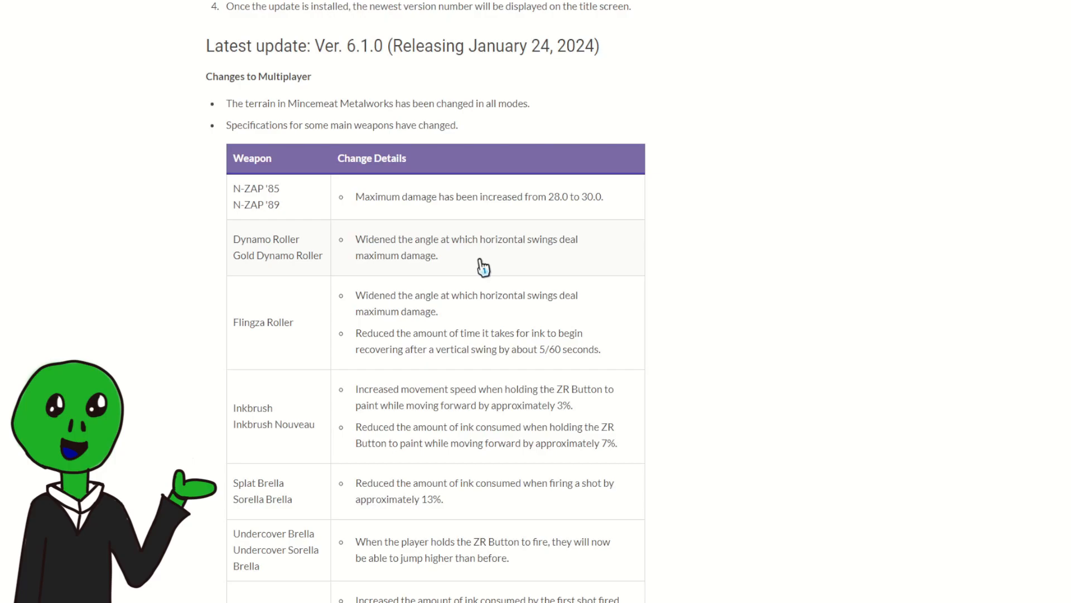
mouse_move(392, 308)
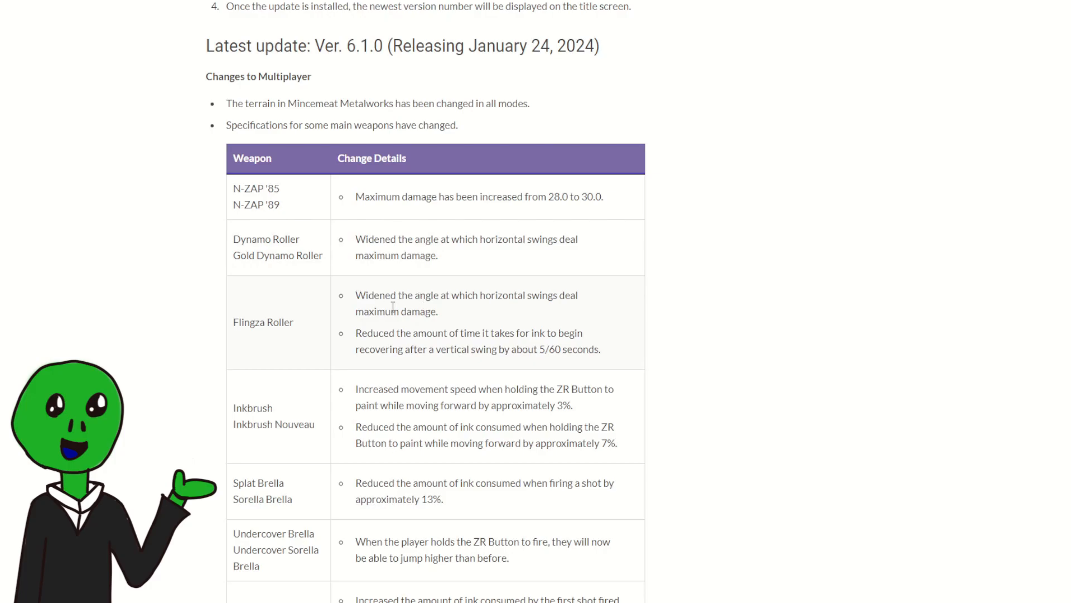
mouse_move(515, 347)
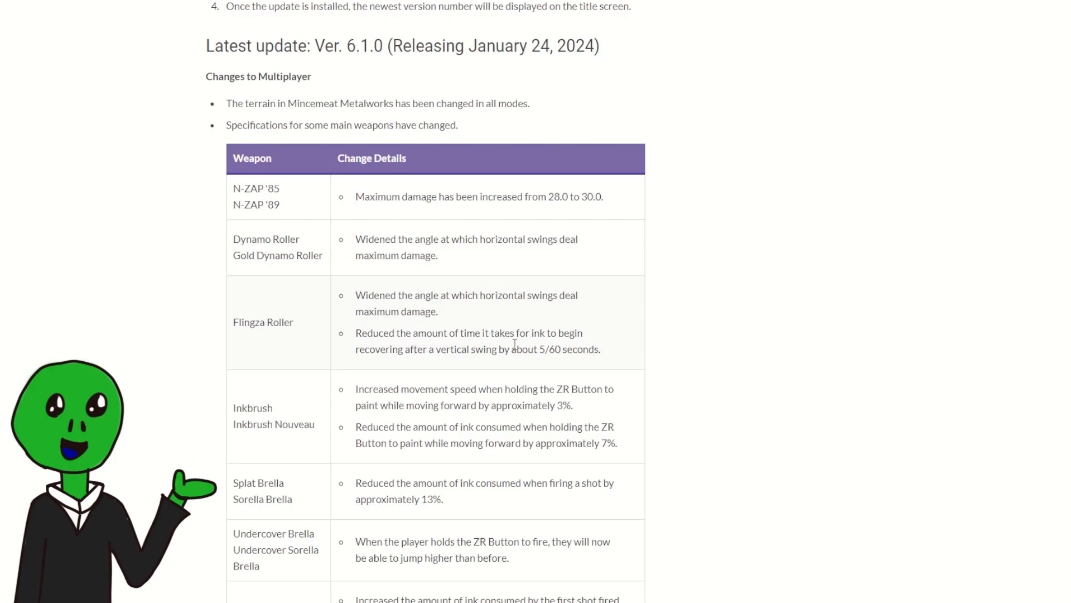
scroll("down", 3)
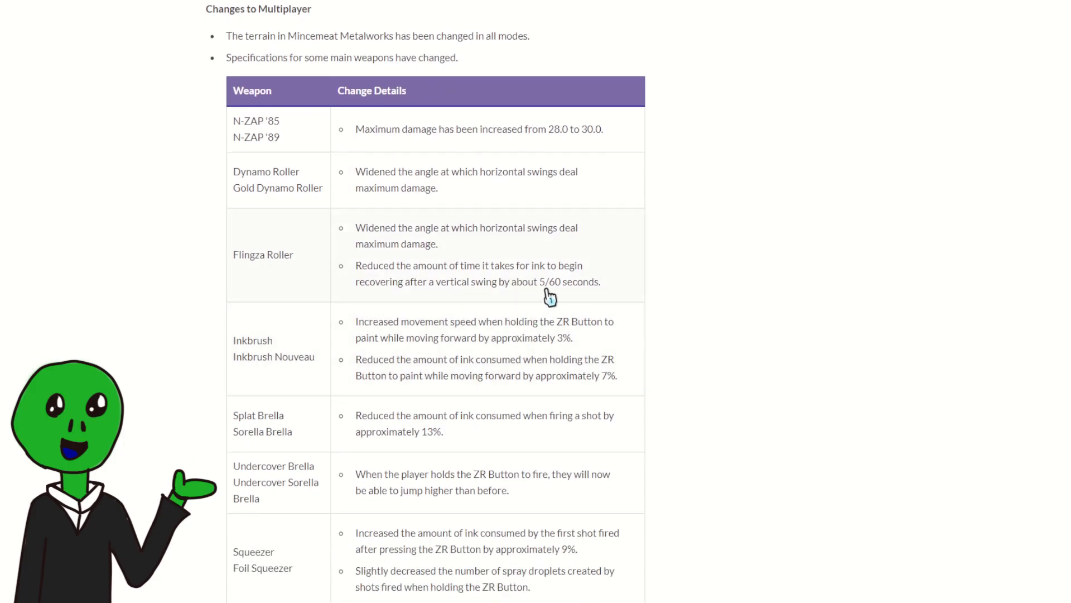
mouse_move(558, 279)
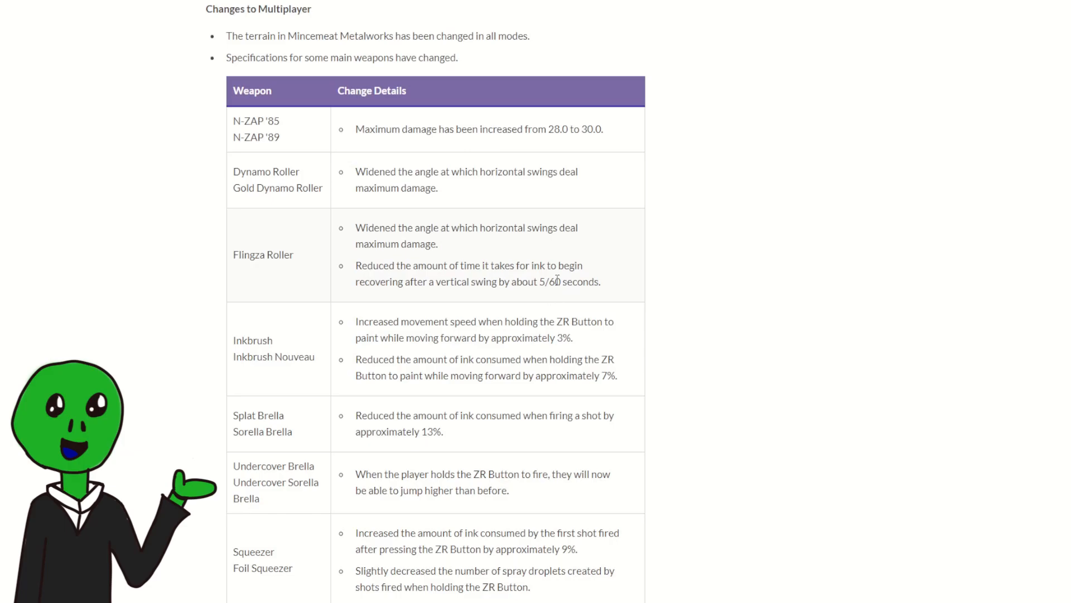
mouse_move(451, 247)
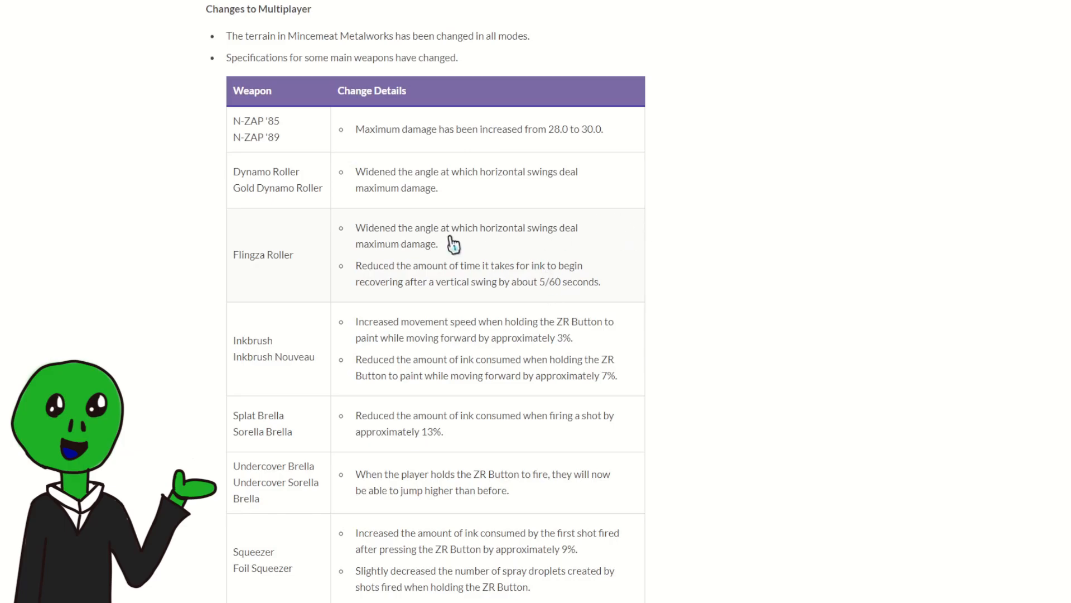
mouse_move(705, 290)
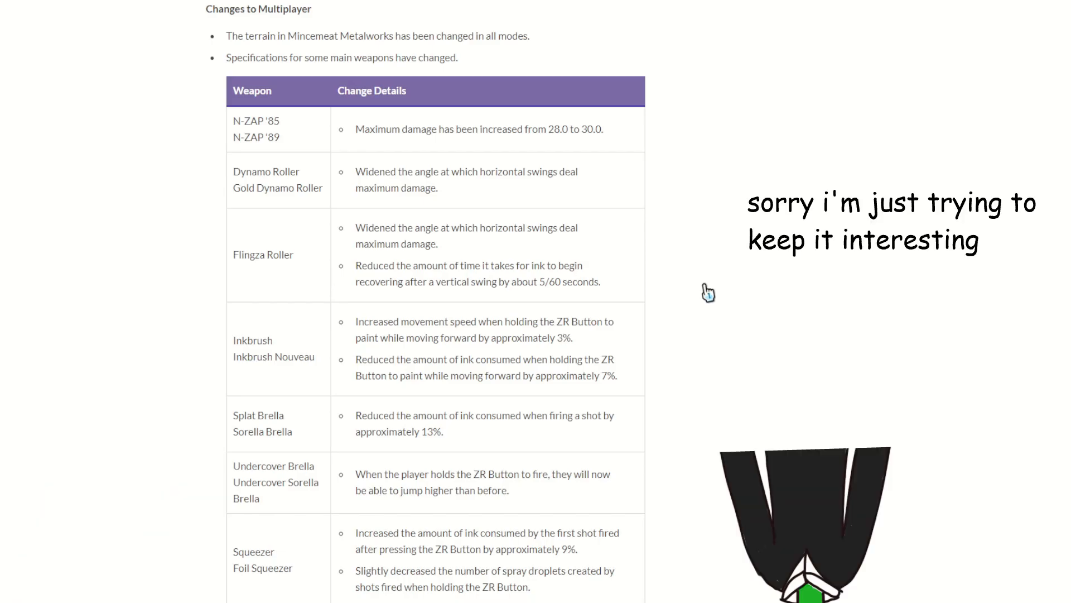
scroll("down", 3)
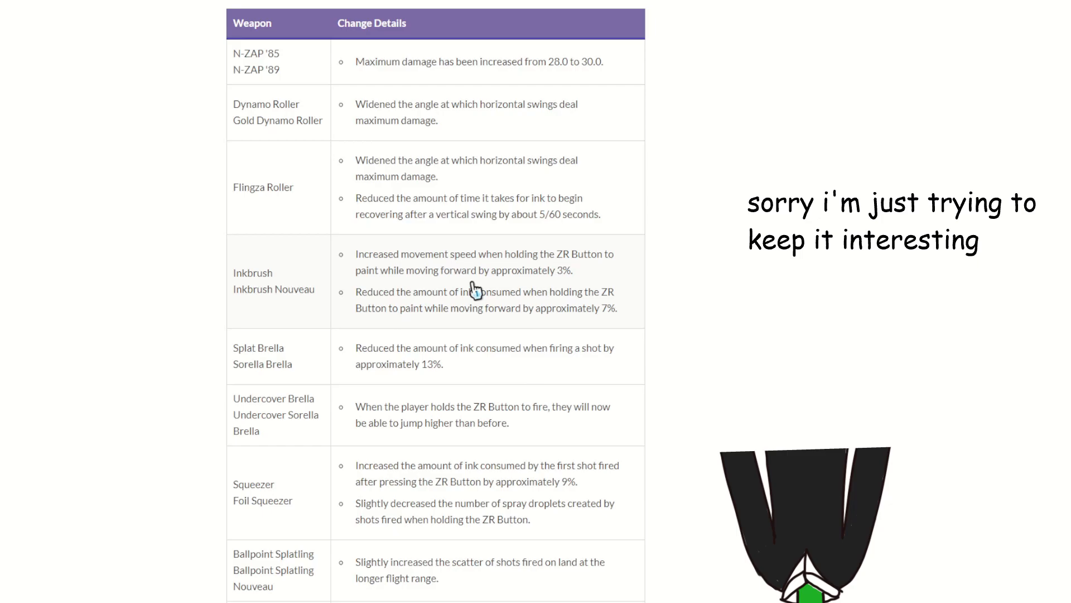
scroll("down", 3)
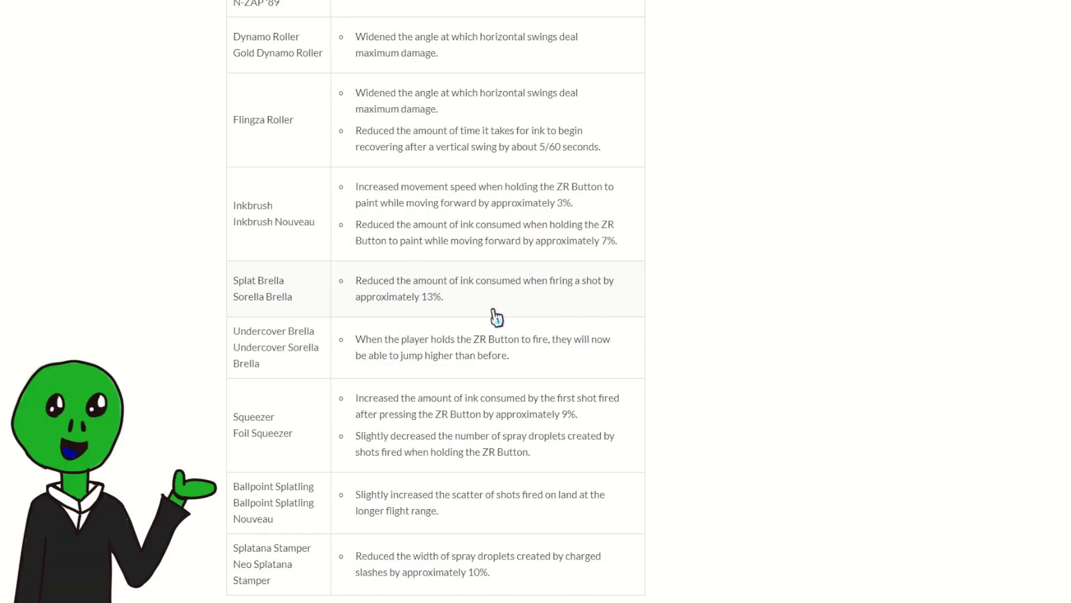
mouse_move(531, 316)
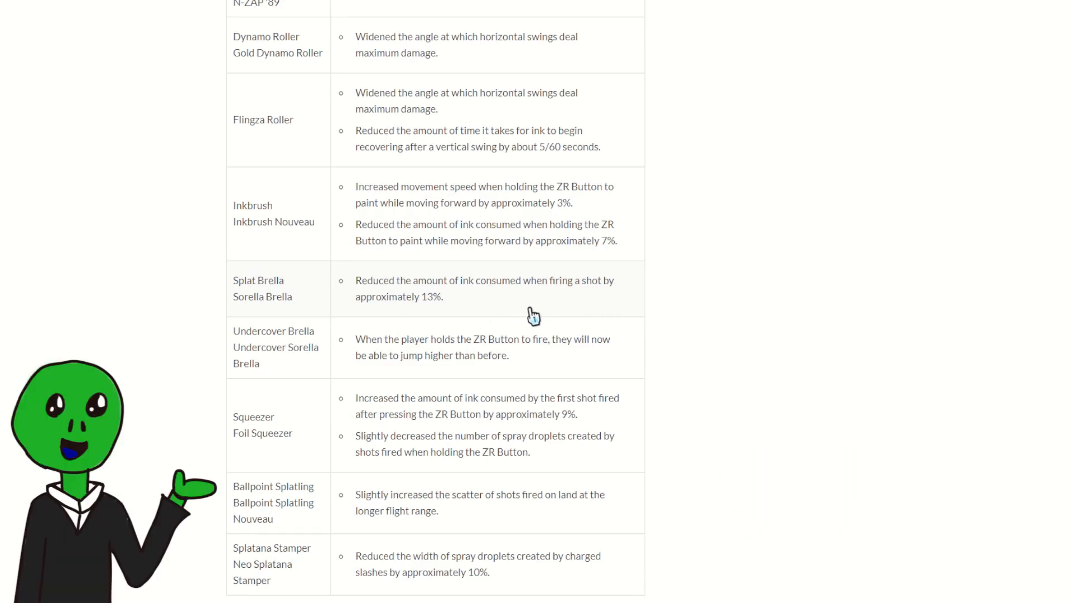
mouse_move(595, 346)
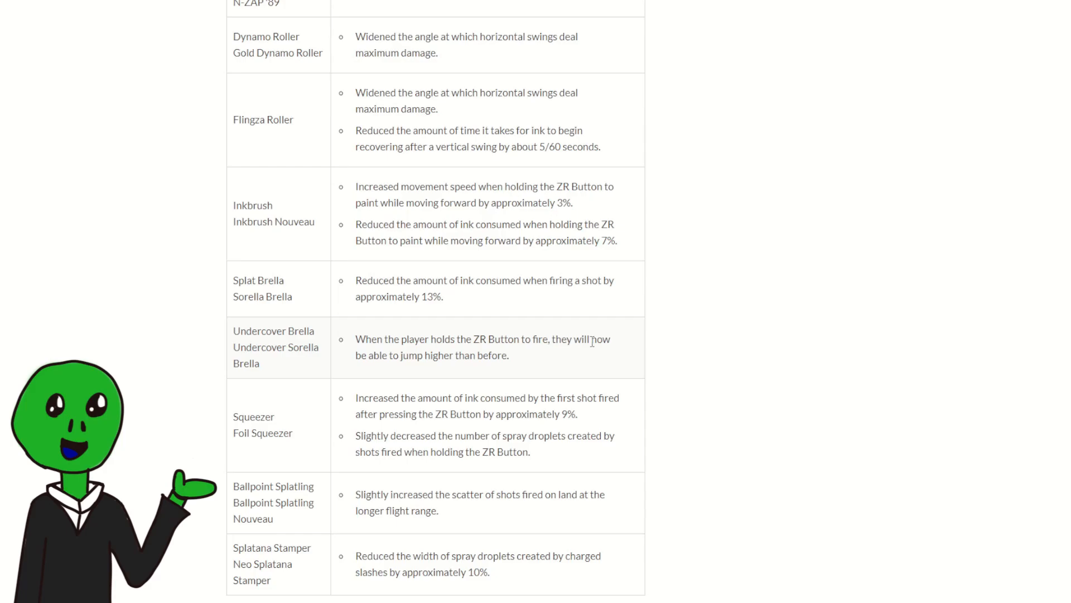
scroll("down", 3)
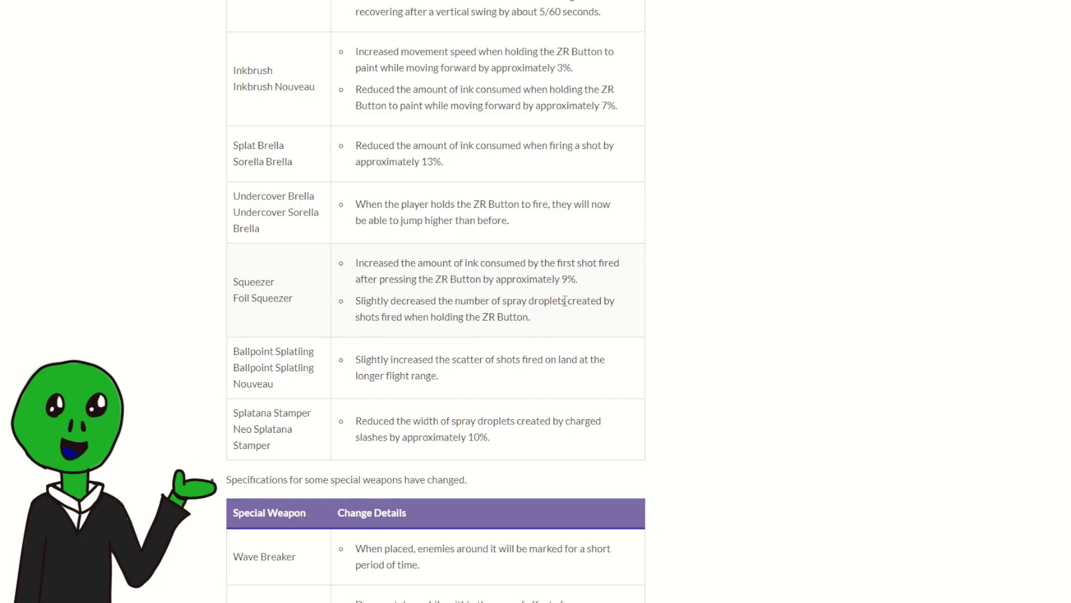
mouse_move(553, 324)
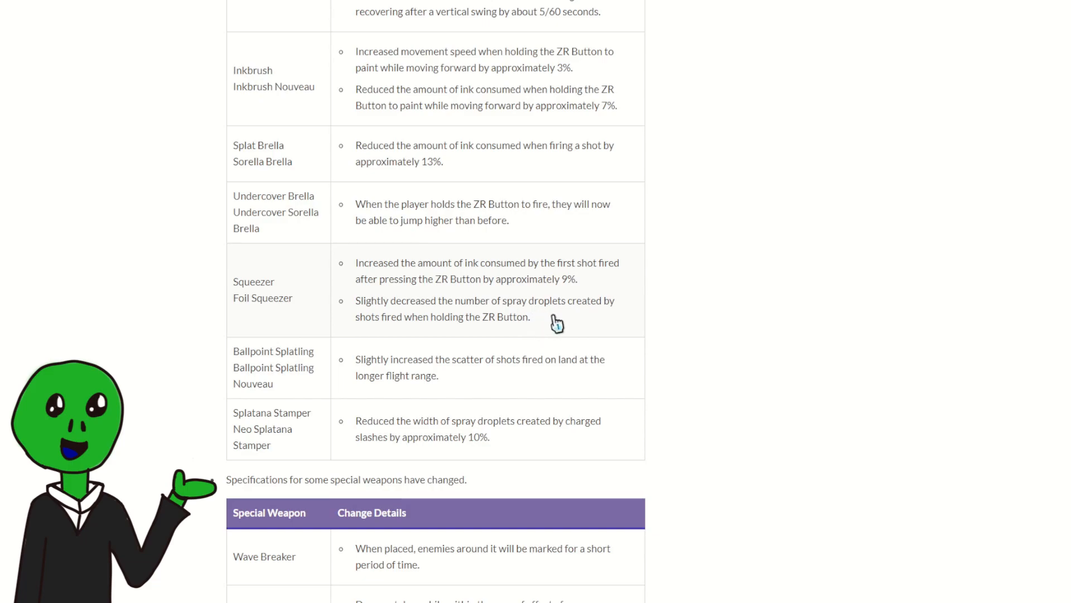
scroll("down", 3)
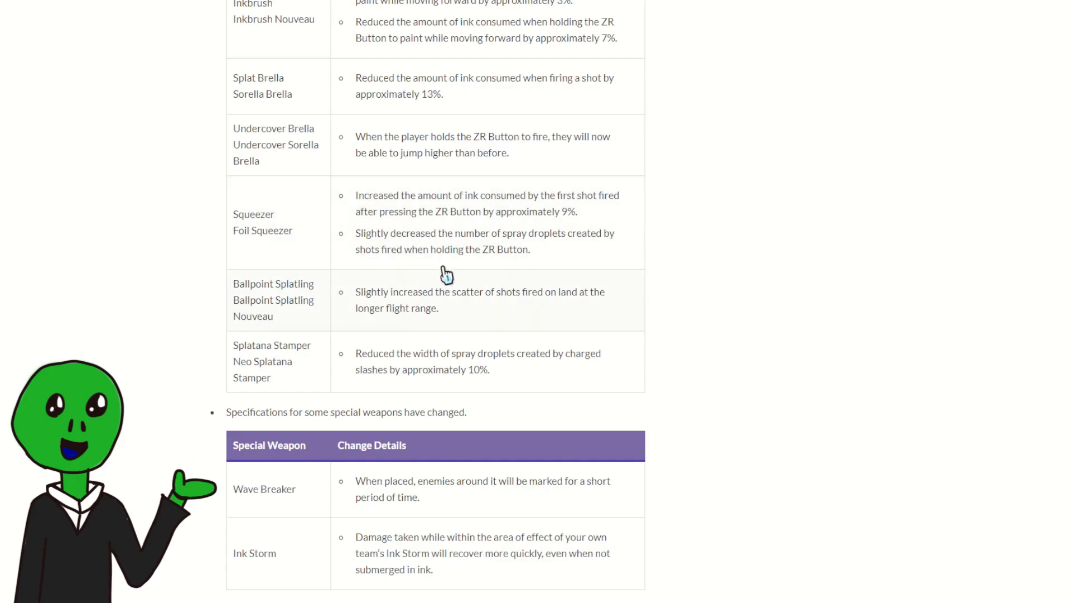
scroll("down", 3)
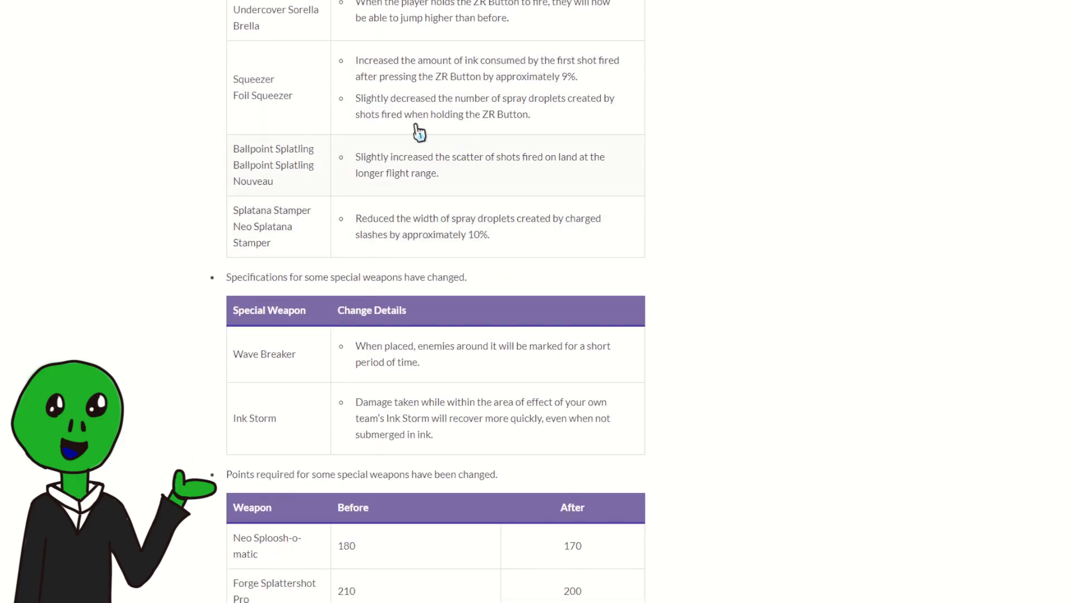
mouse_move(638, 174)
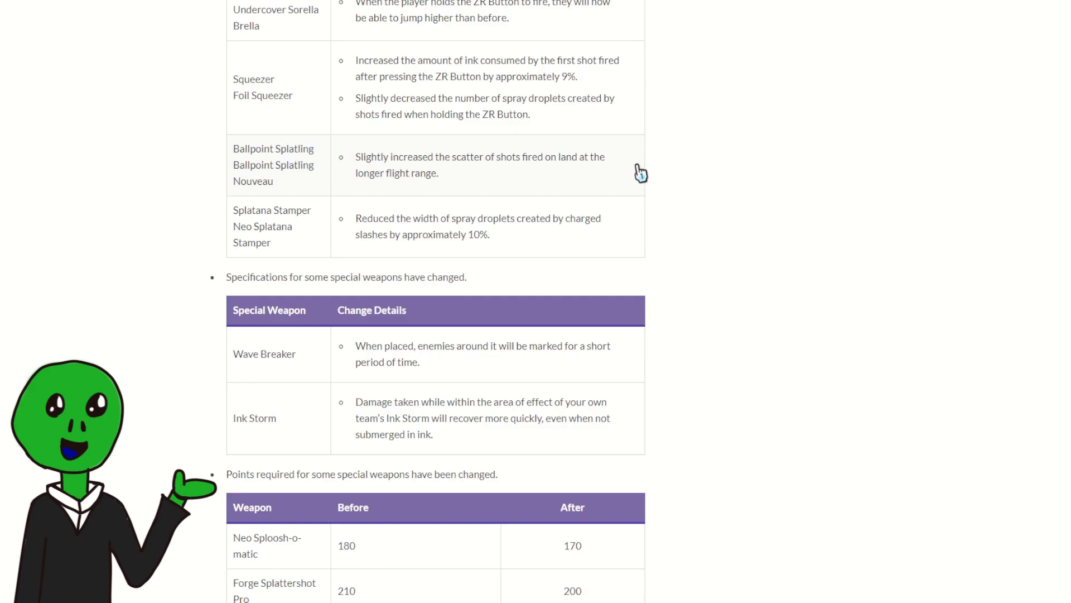
mouse_move(546, 173)
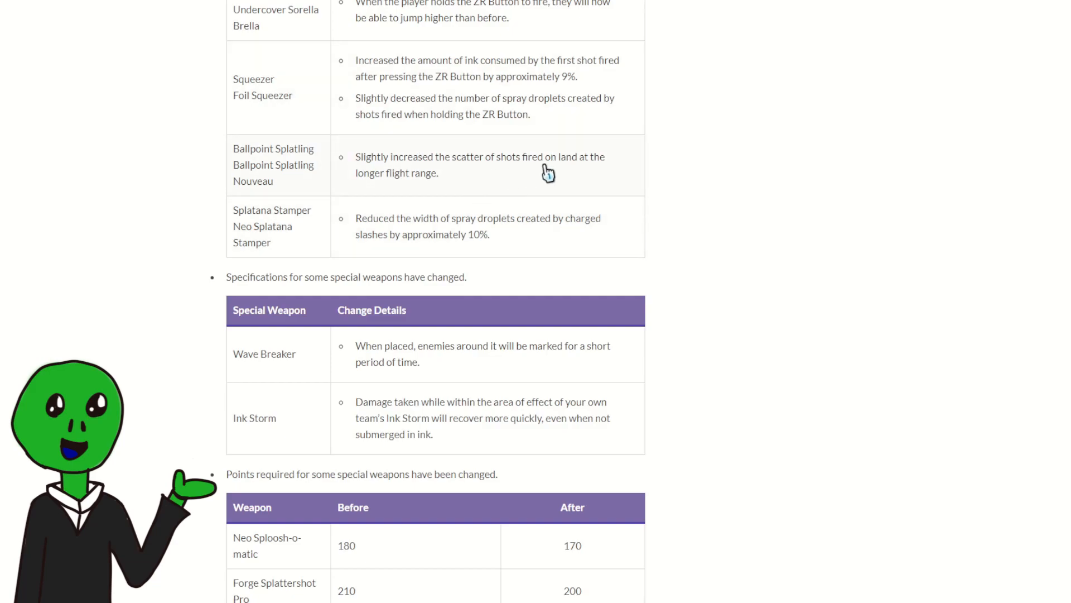
mouse_move(512, 239)
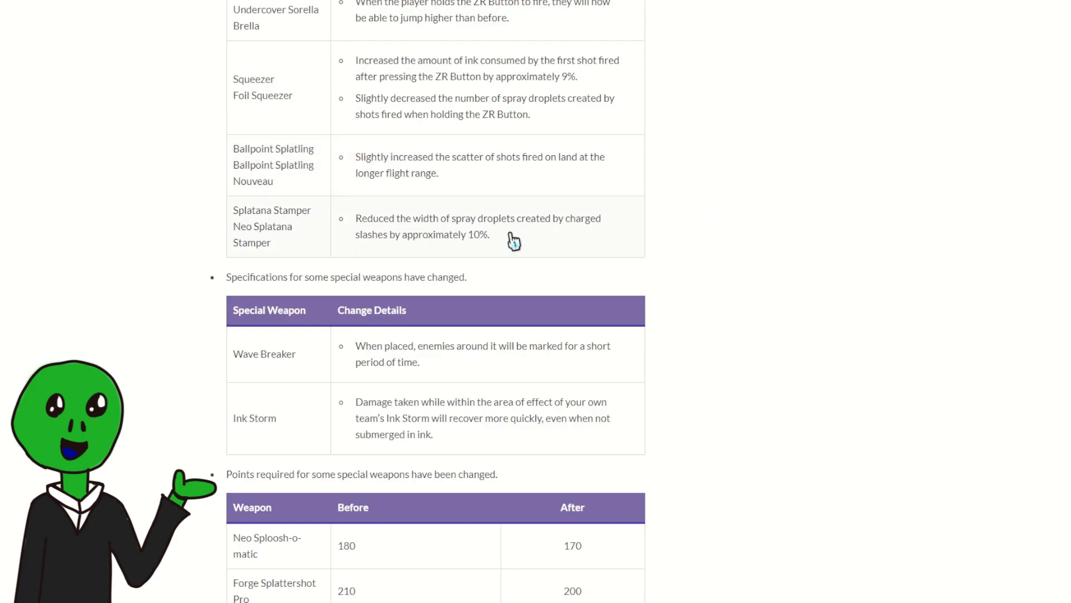
mouse_move(531, 230)
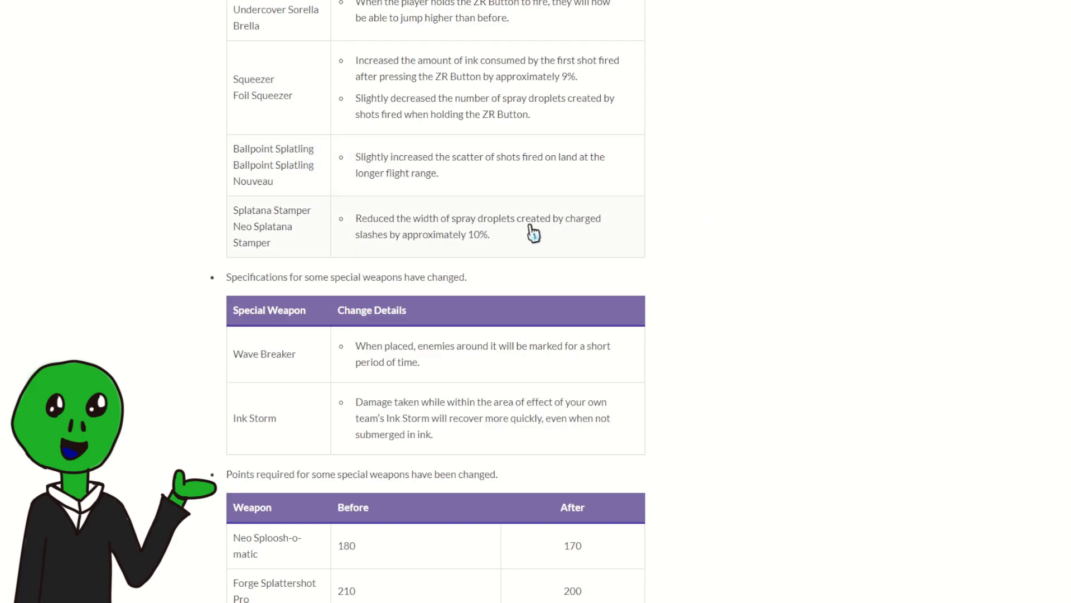
mouse_move(530, 238)
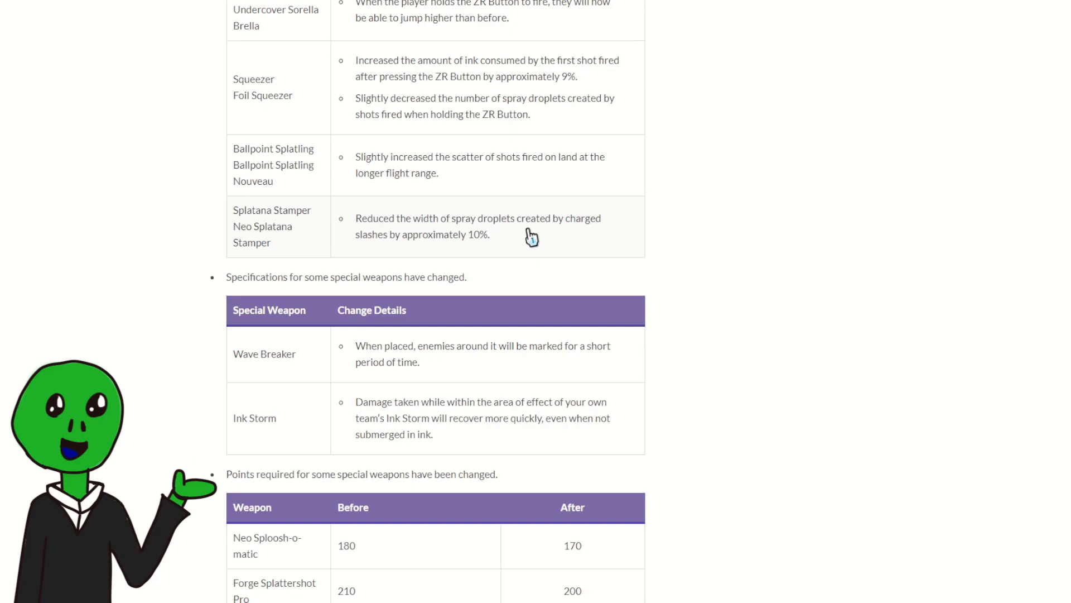
mouse_move(475, 237)
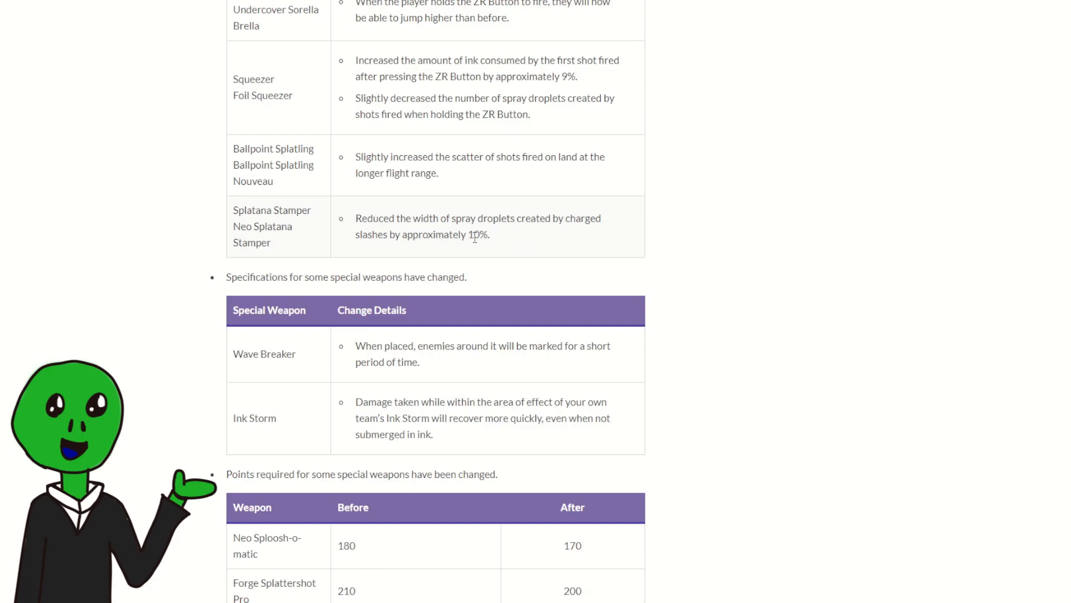
mouse_move(490, 216)
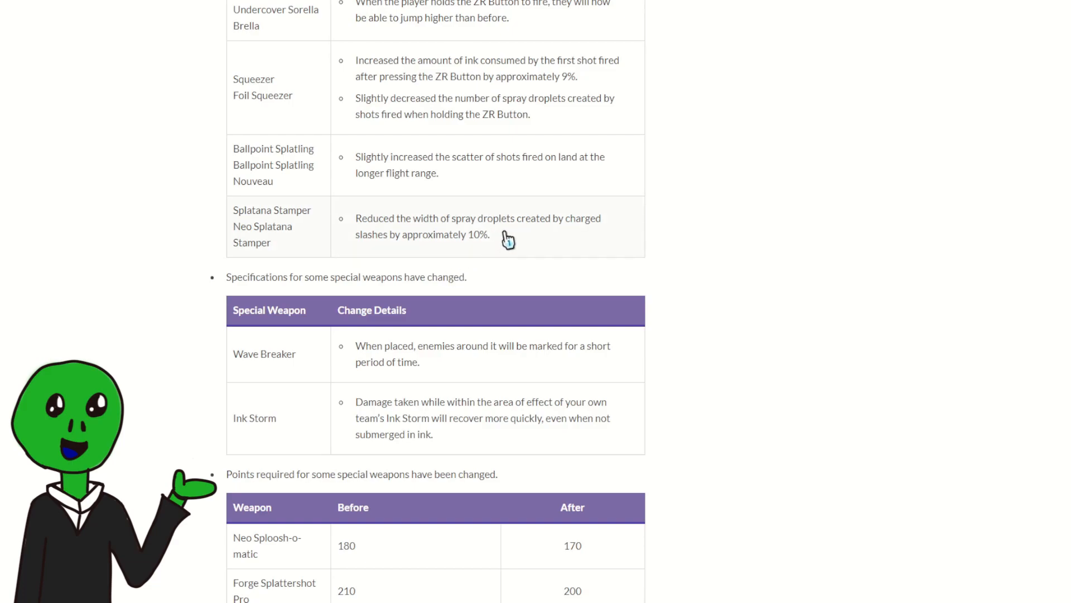
mouse_move(478, 303)
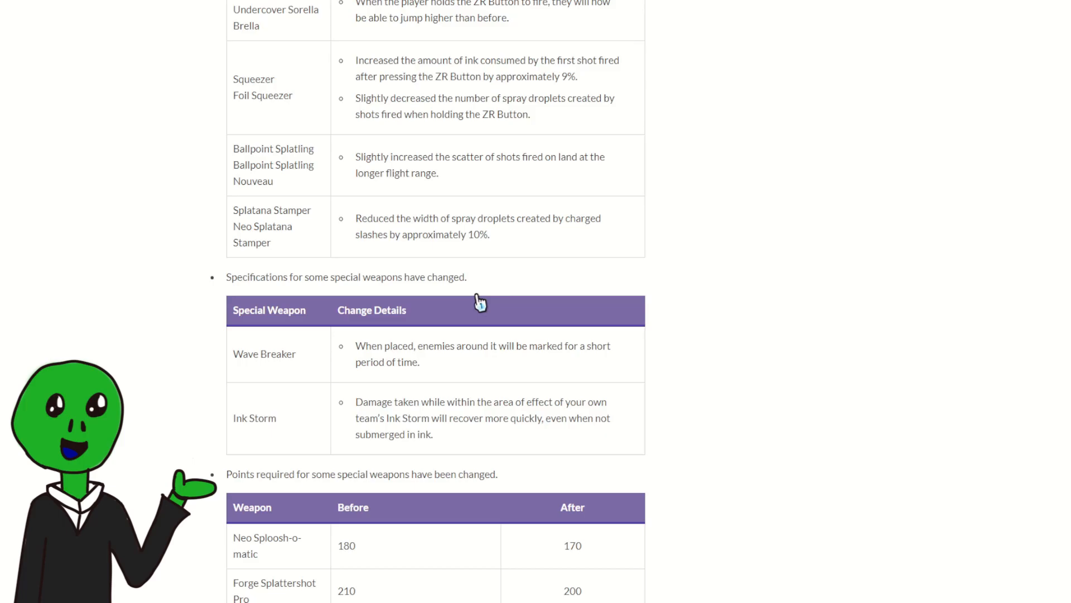
scroll("down", 3)
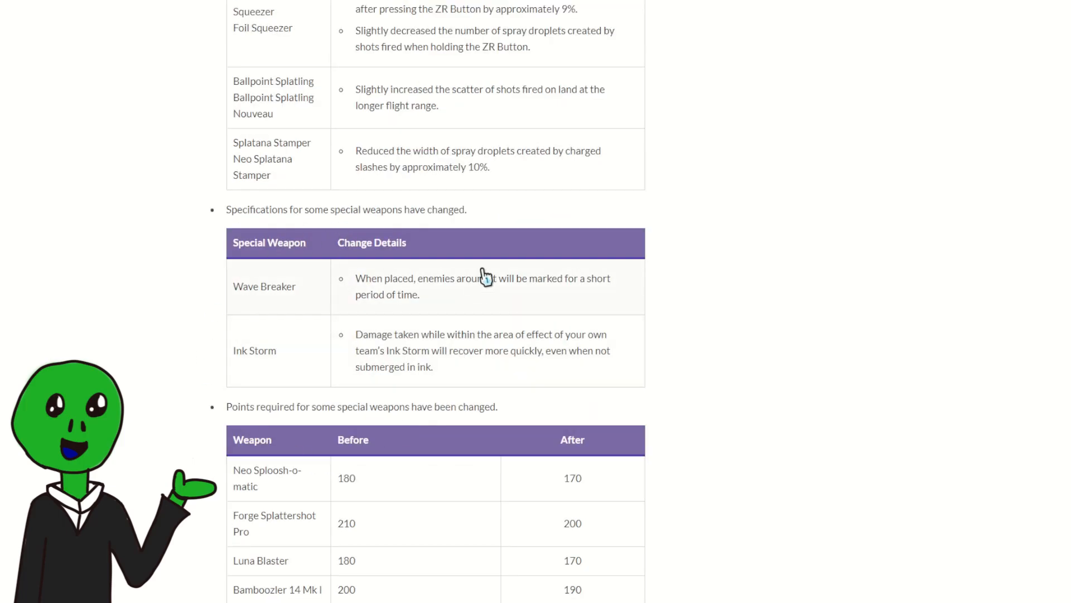
mouse_move(415, 372)
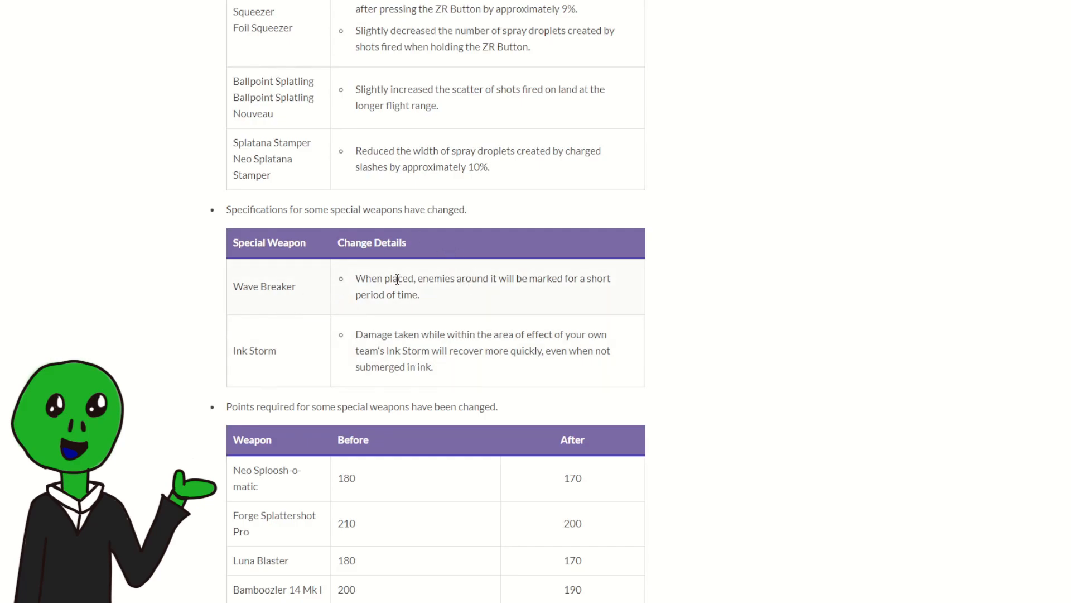
mouse_move(562, 314)
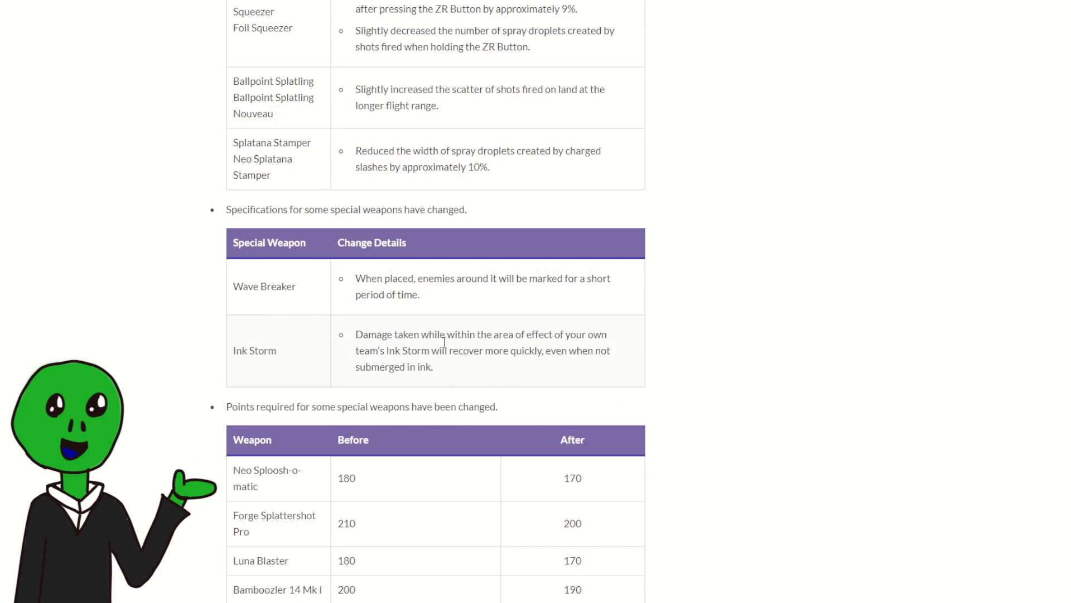
mouse_move(618, 357)
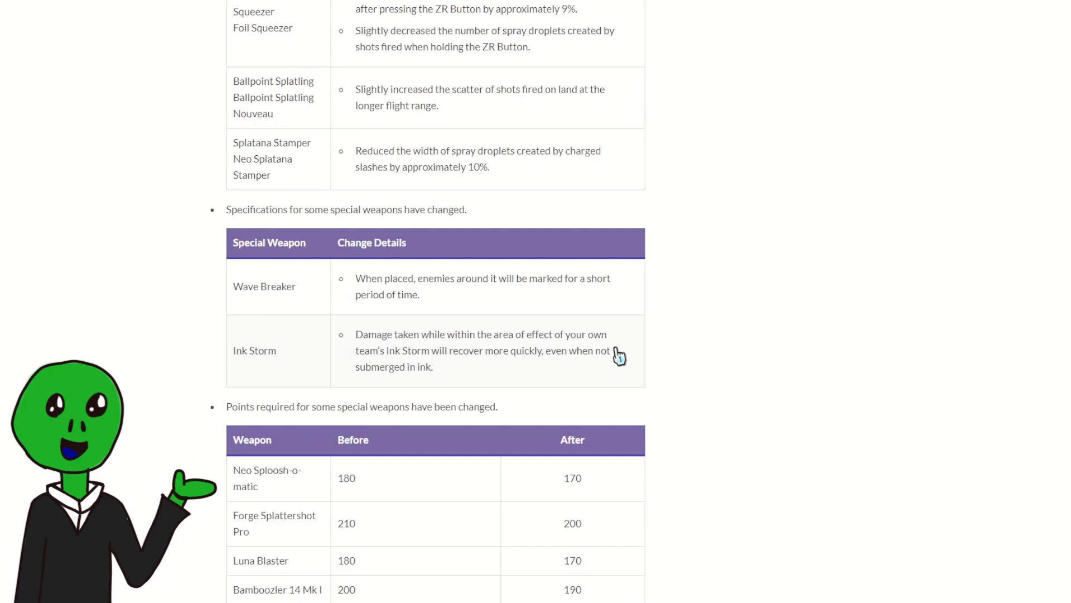
mouse_move(534, 337)
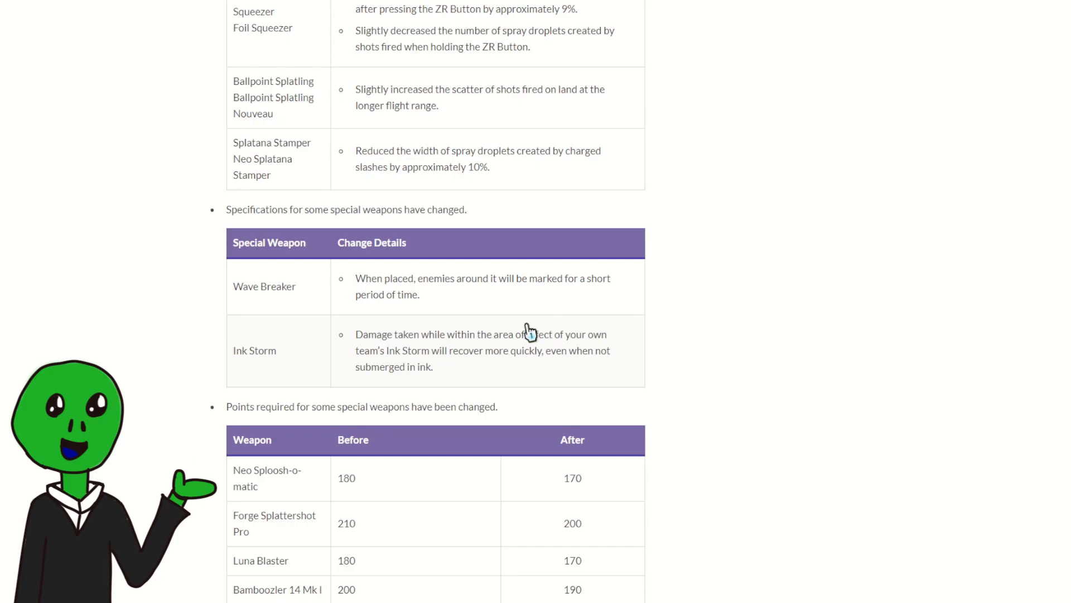
mouse_move(462, 421)
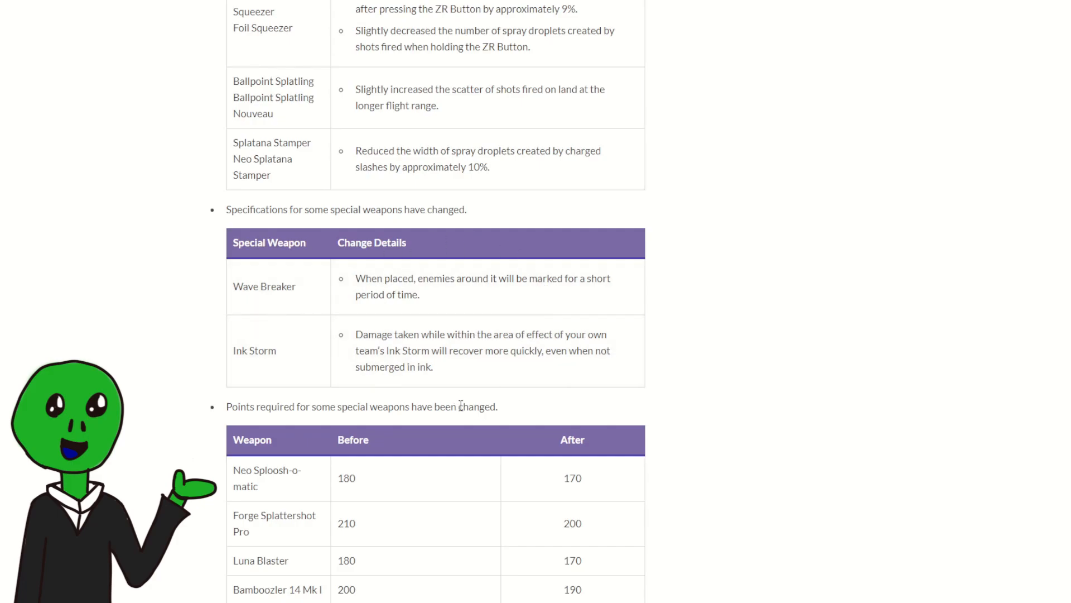
mouse_move(447, 417)
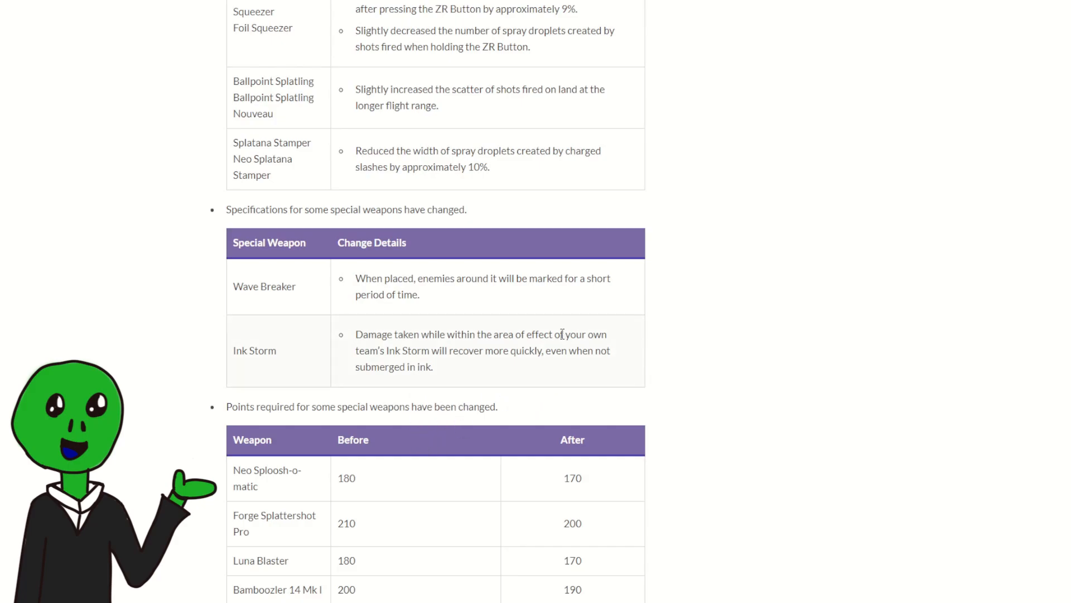
mouse_move(362, 385)
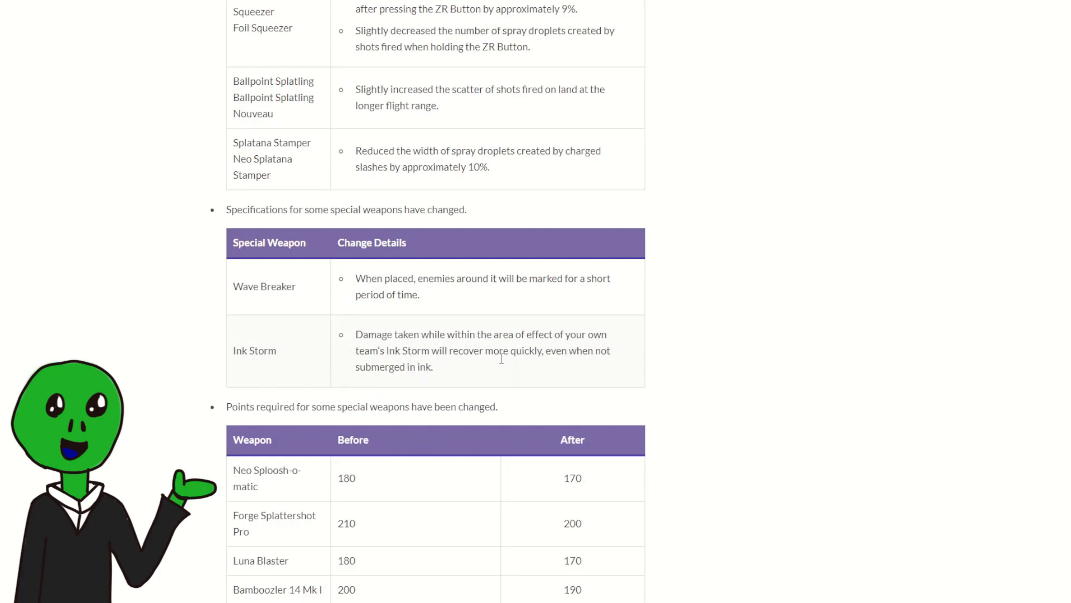
mouse_move(375, 388)
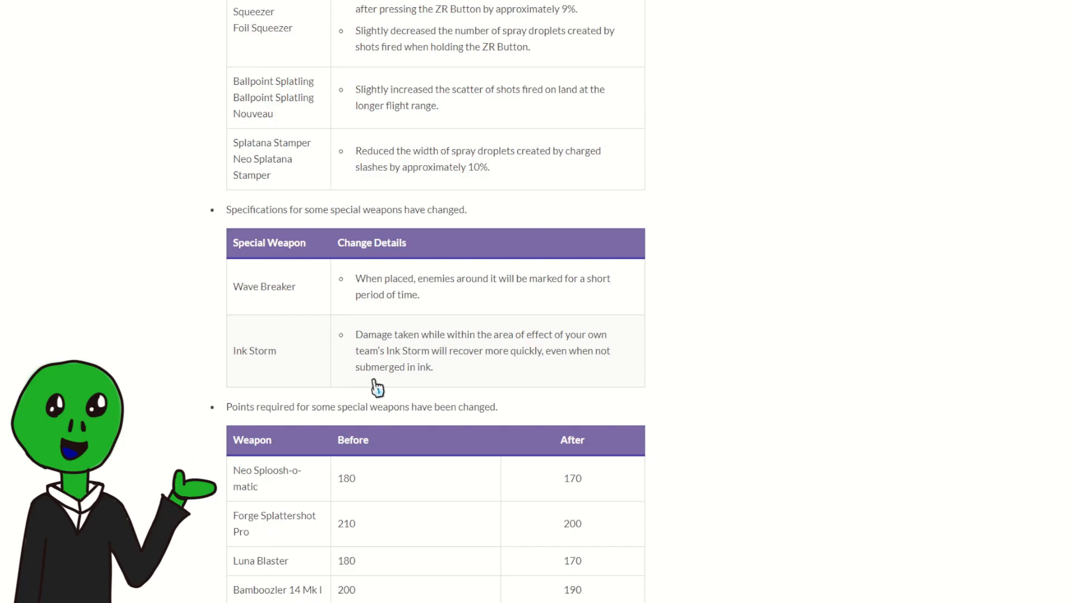
scroll("down", 3)
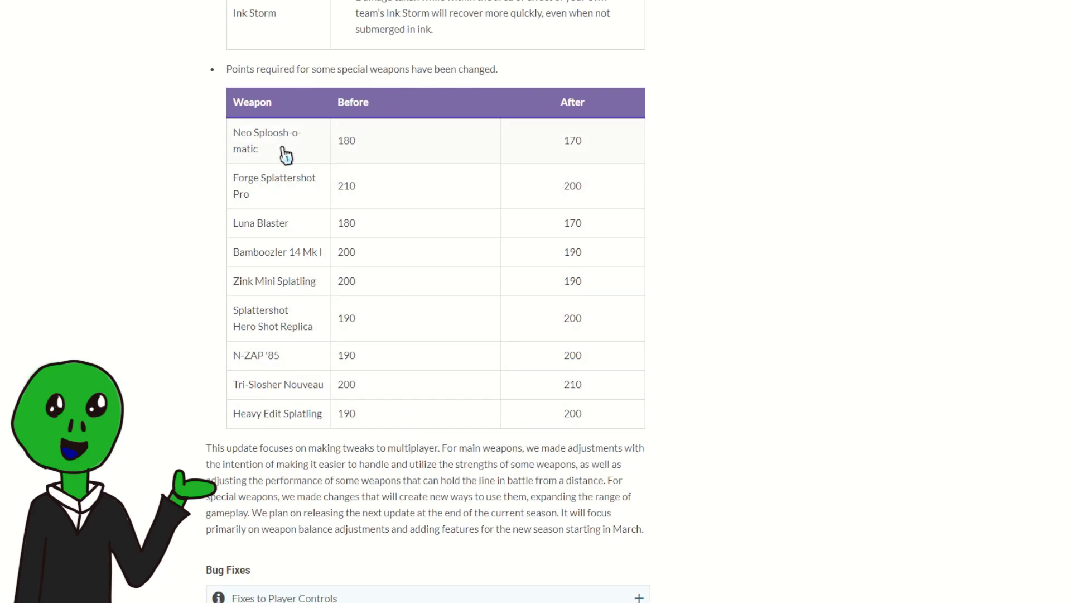
mouse_move(560, 159)
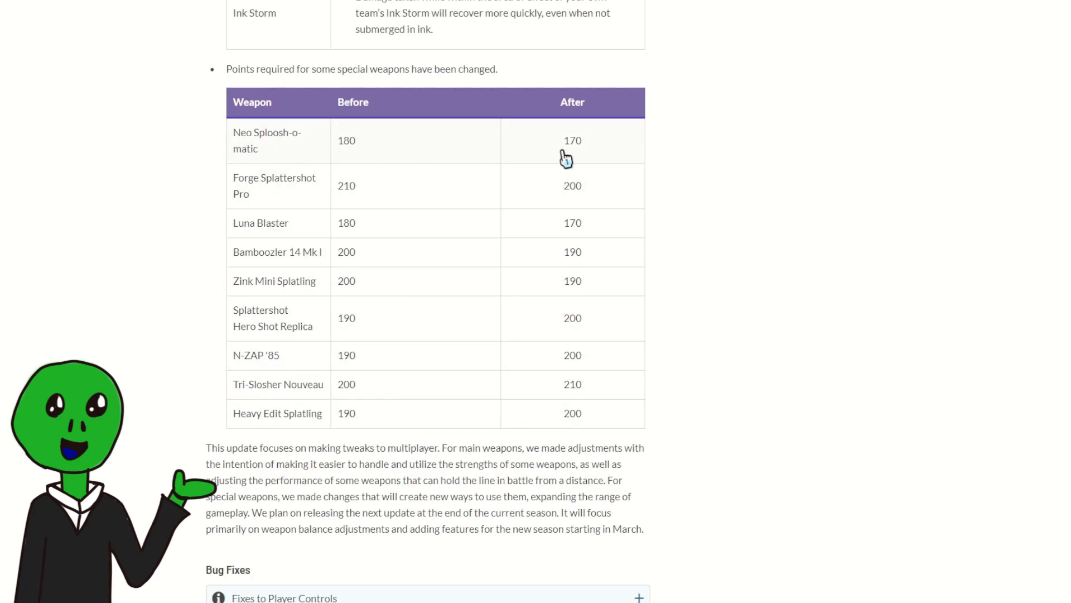
mouse_move(591, 144)
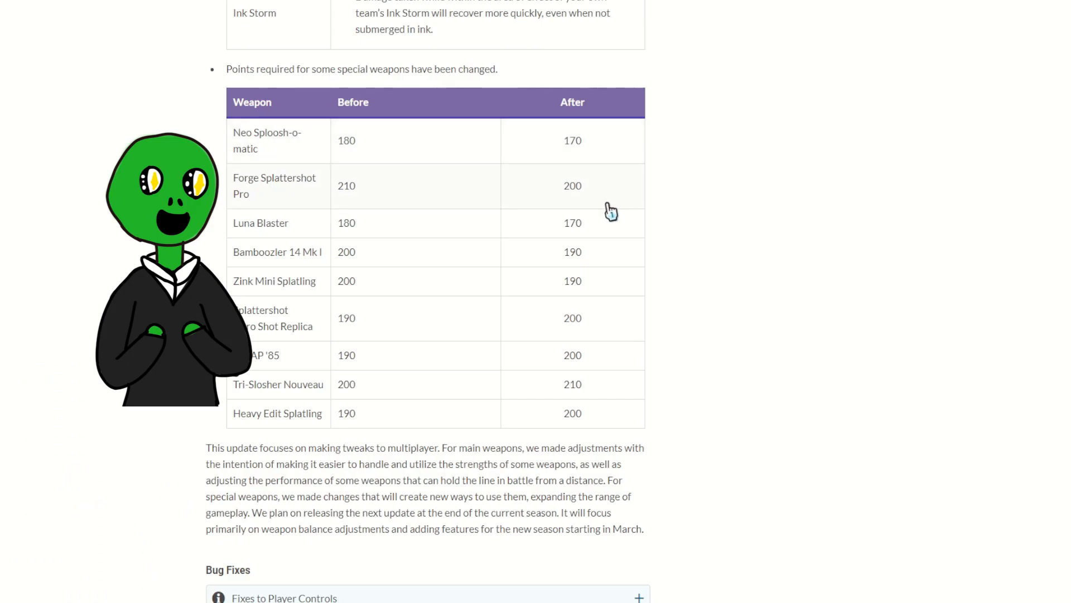
mouse_move(610, 203)
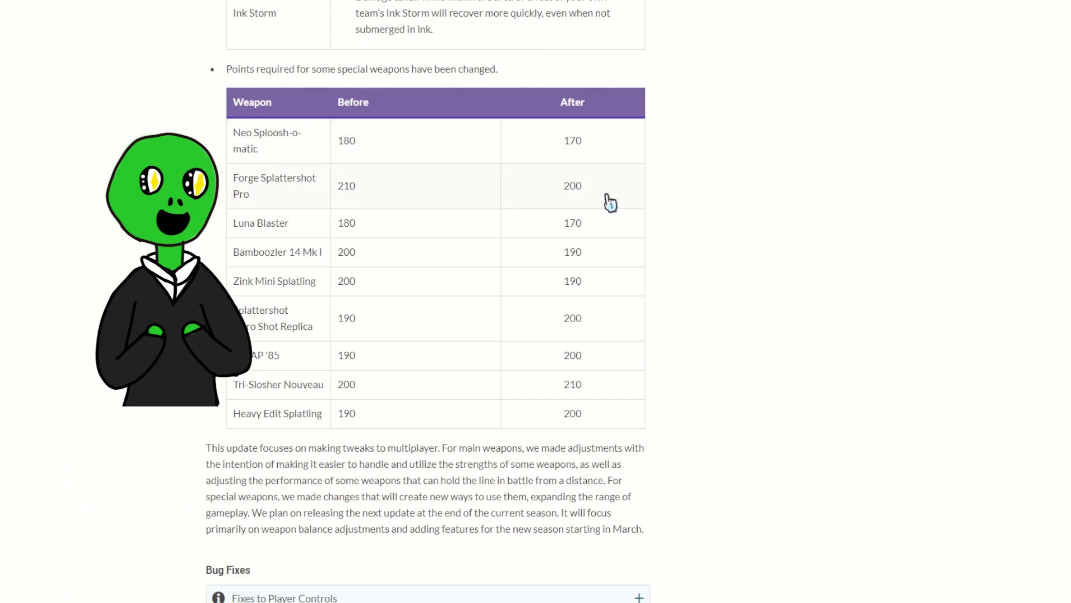
mouse_move(590, 183)
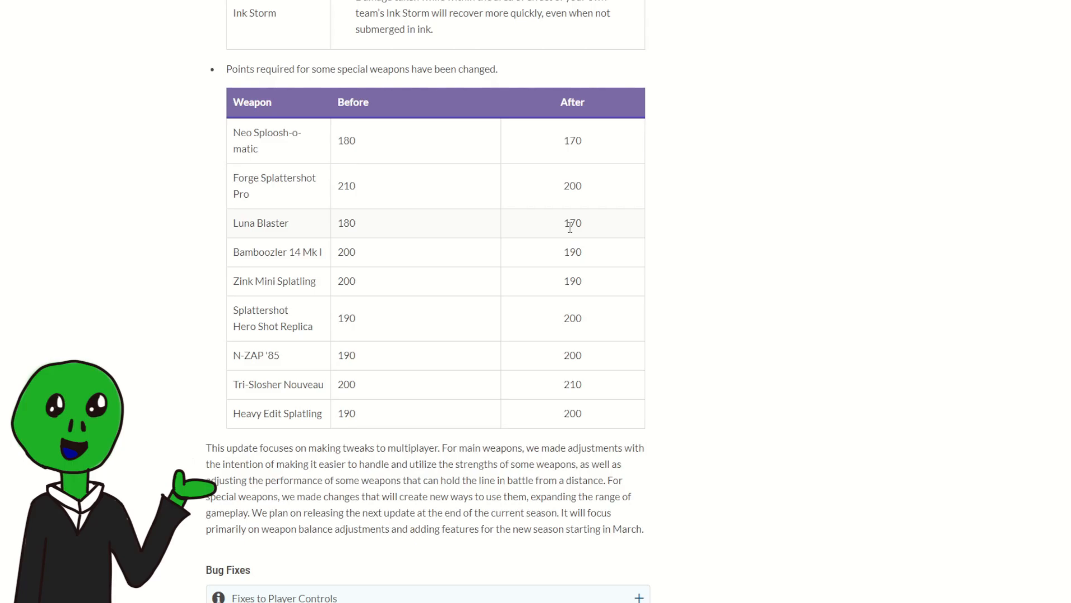
scroll("down", 3)
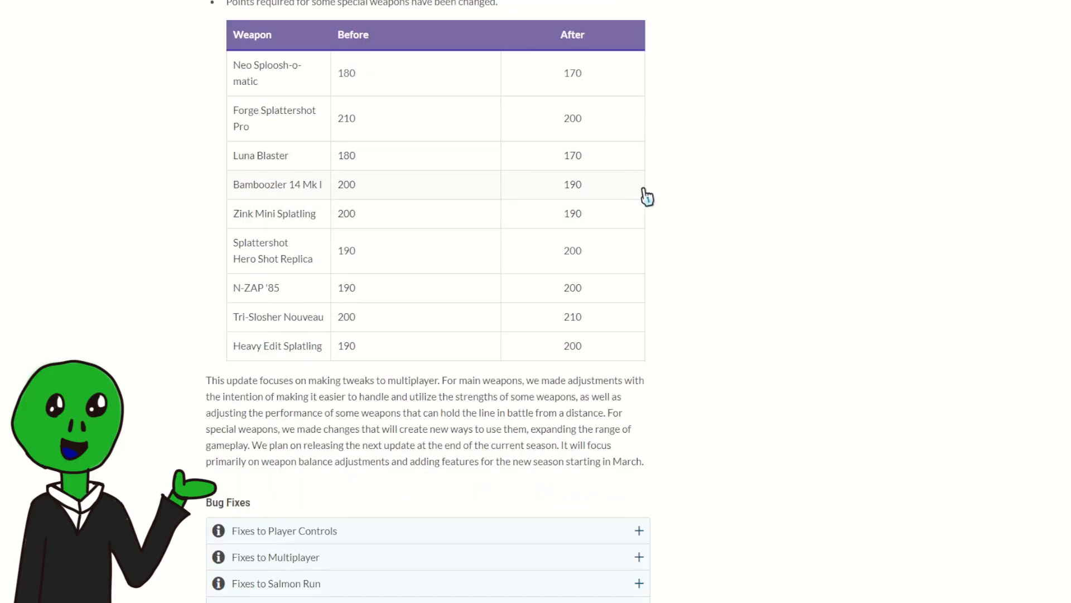
mouse_move(616, 198)
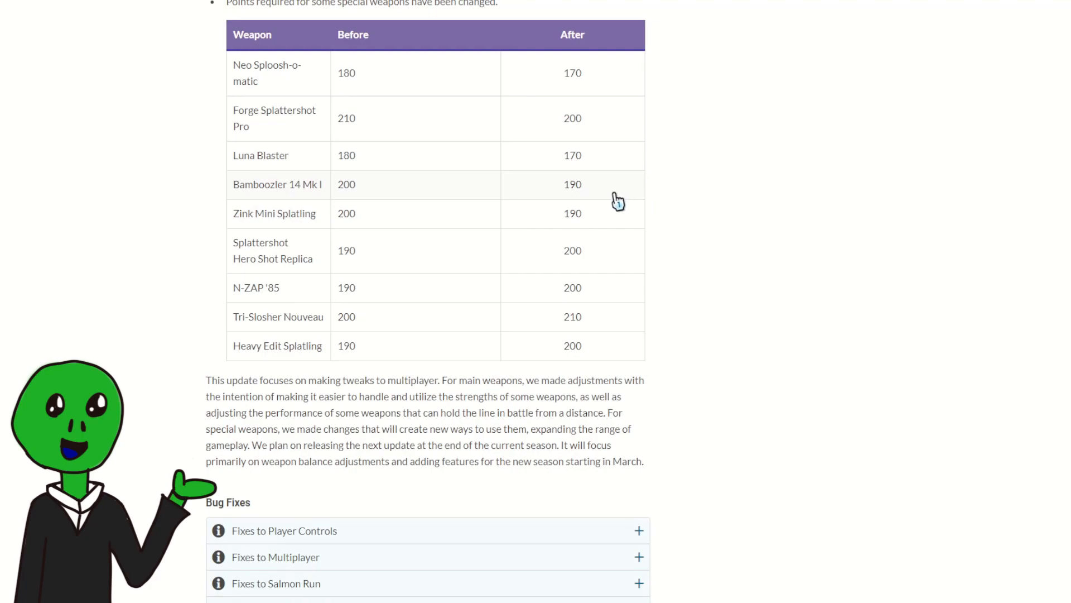
mouse_move(561, 192)
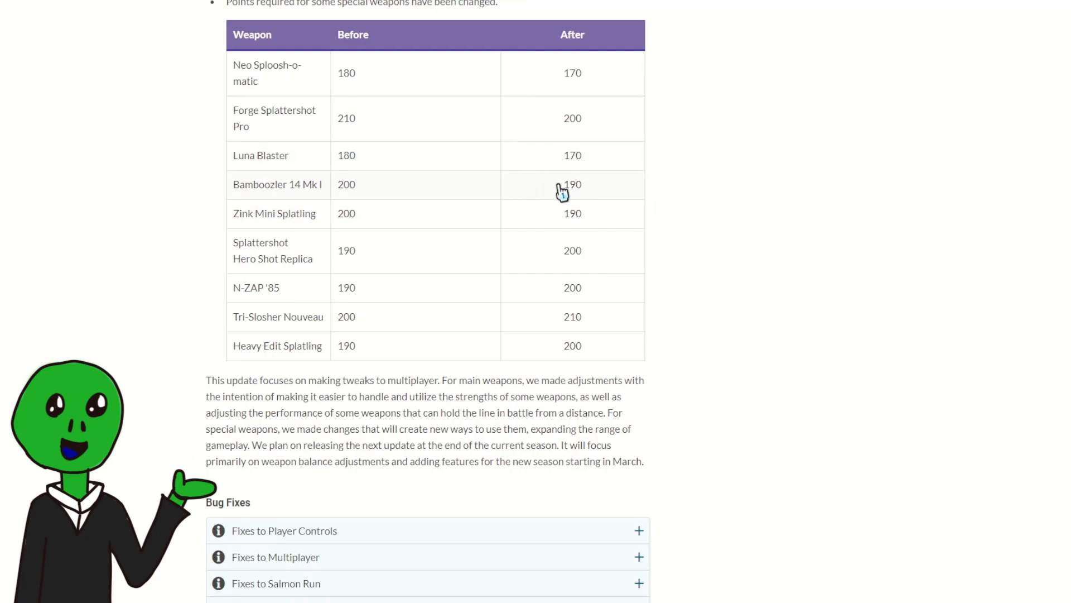
mouse_move(556, 205)
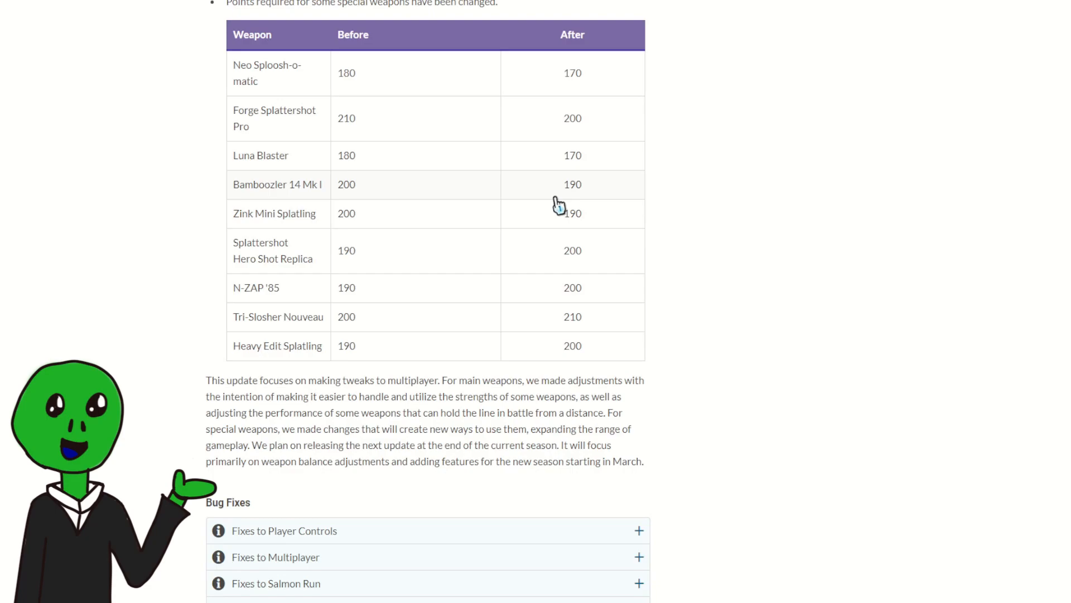
mouse_move(606, 227)
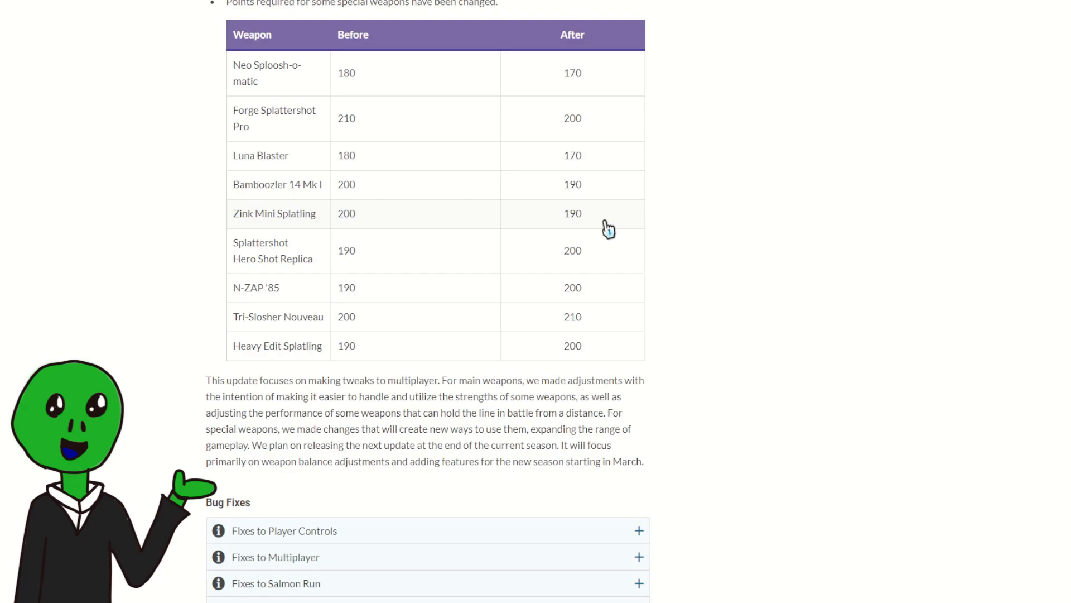
mouse_move(609, 263)
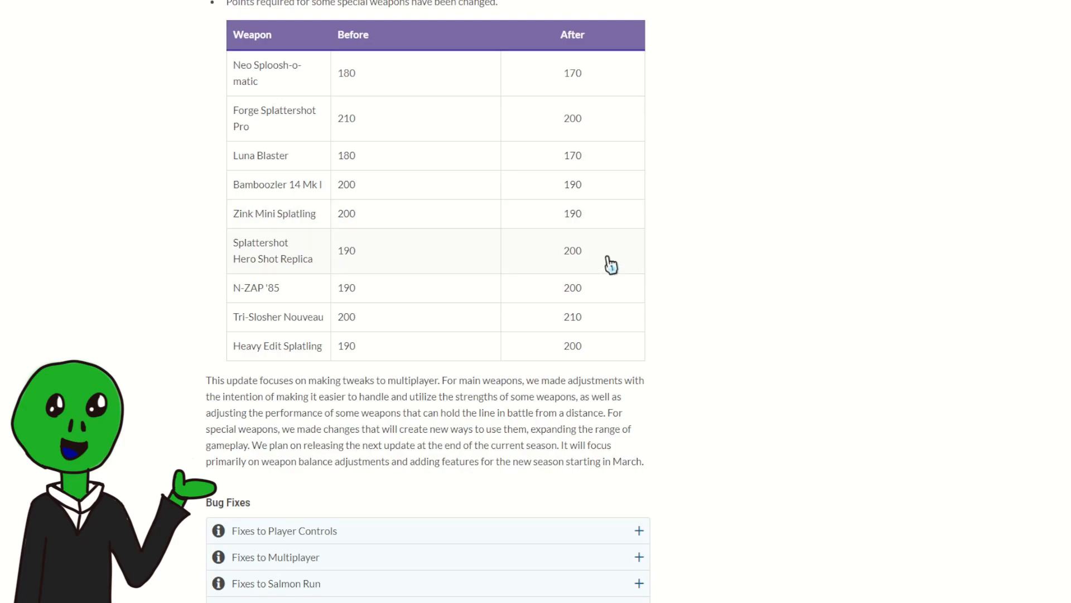
mouse_move(589, 275)
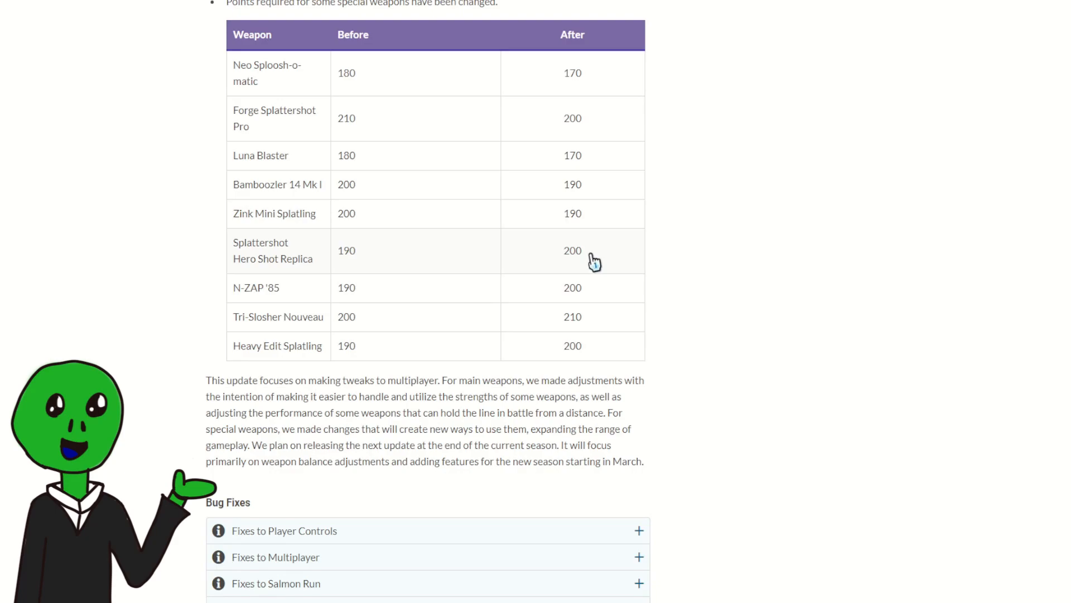
mouse_move(593, 277)
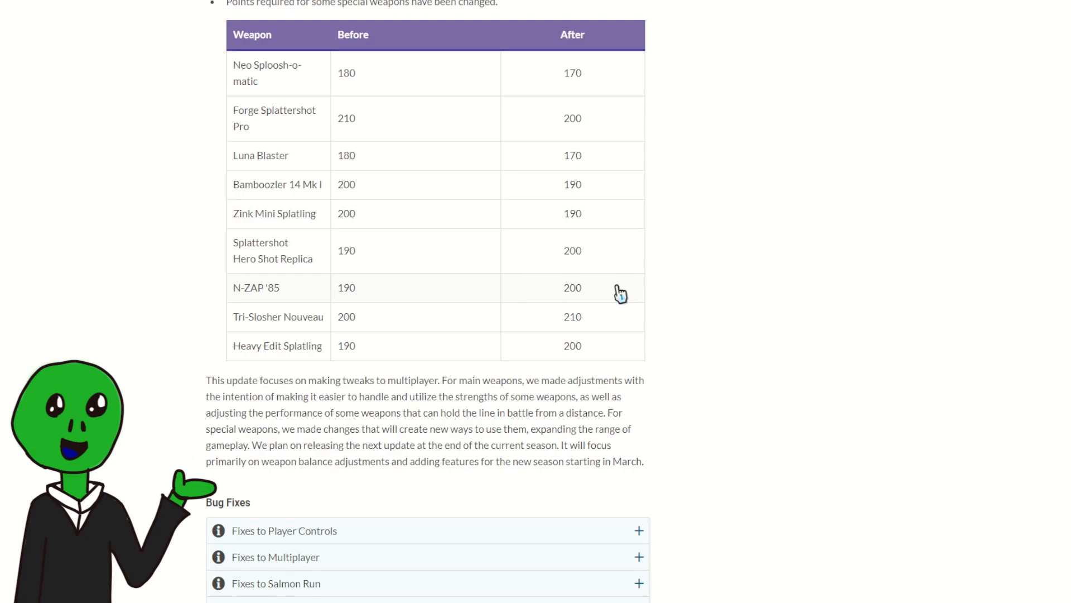
mouse_move(623, 335)
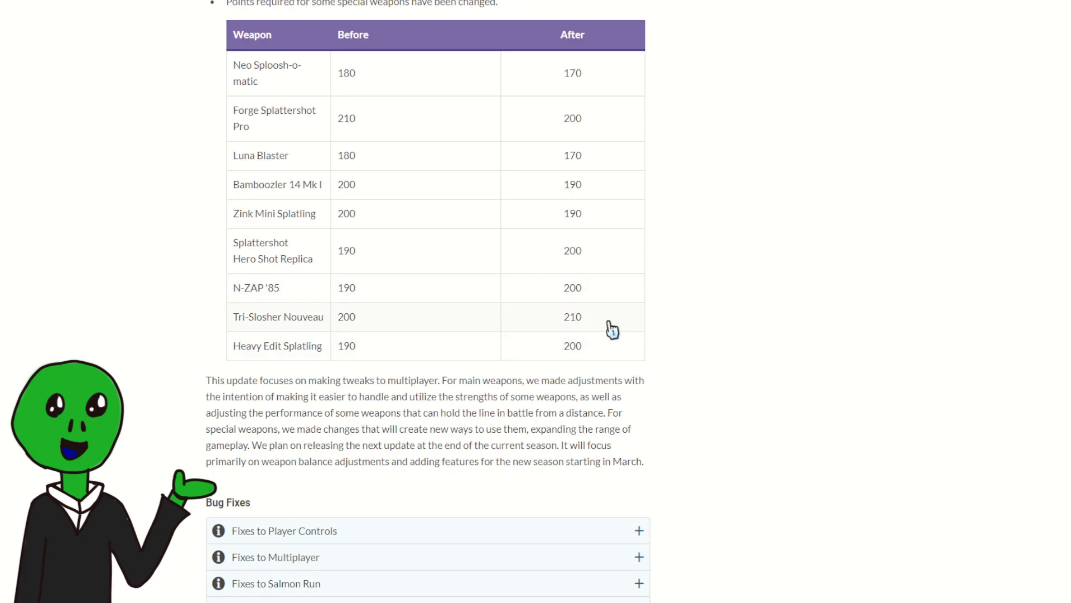
mouse_move(436, 346)
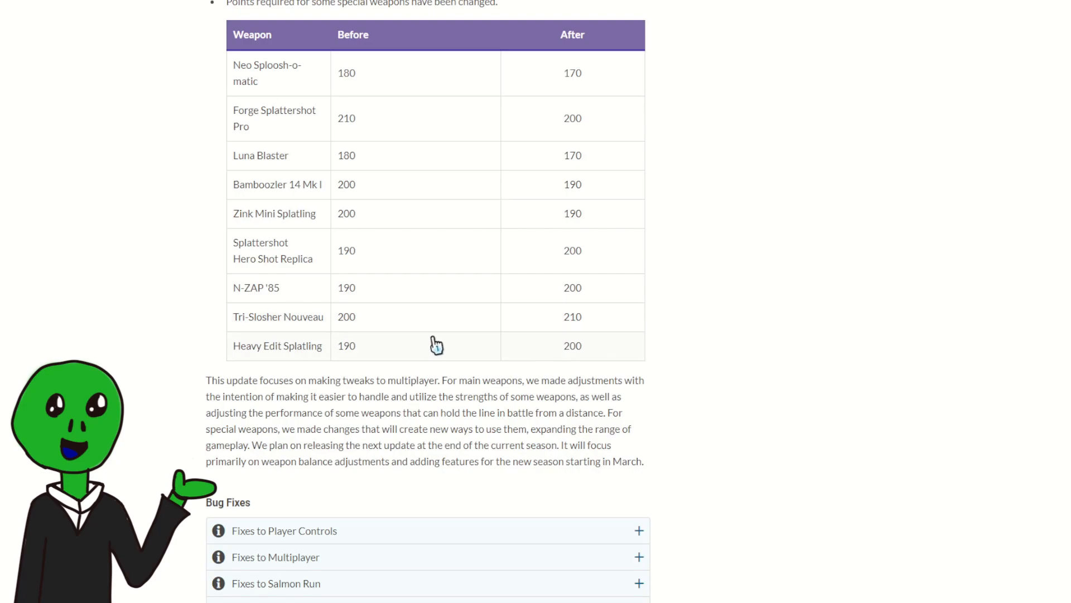
mouse_move(396, 345)
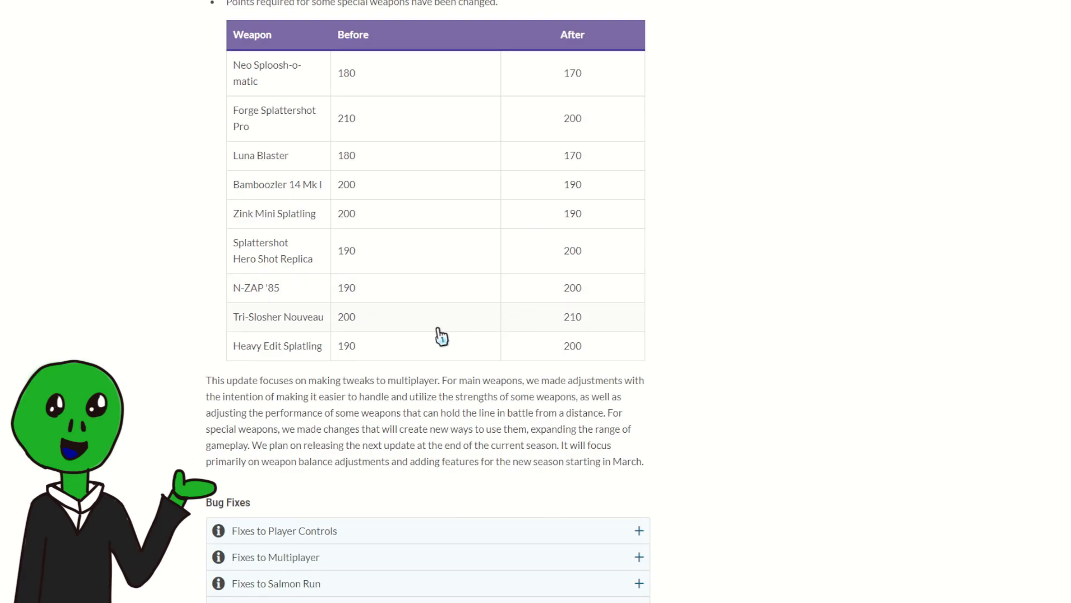
mouse_move(568, 347)
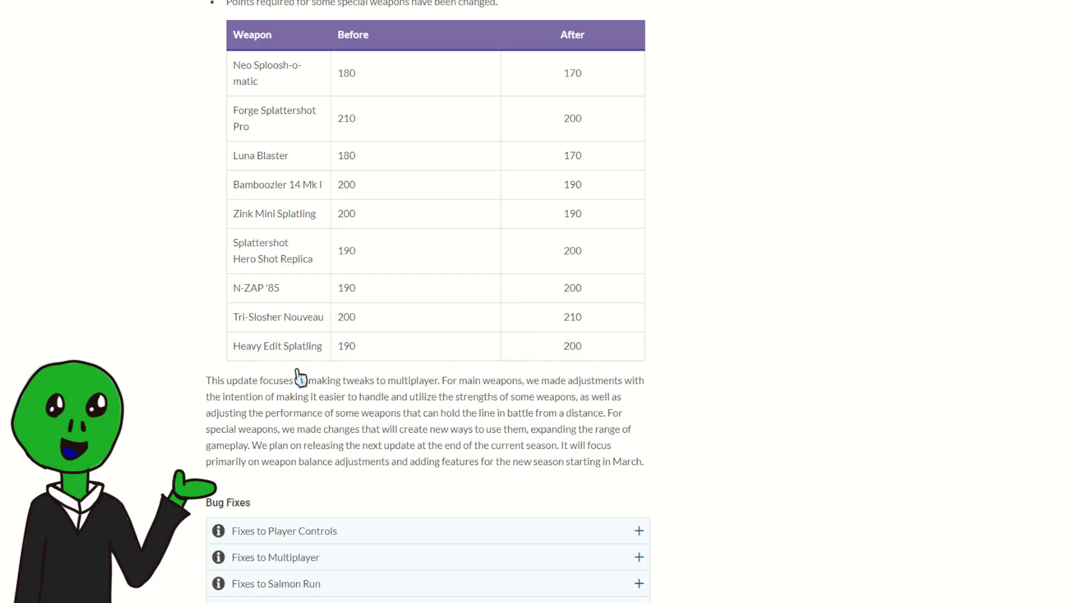
mouse_move(438, 382)
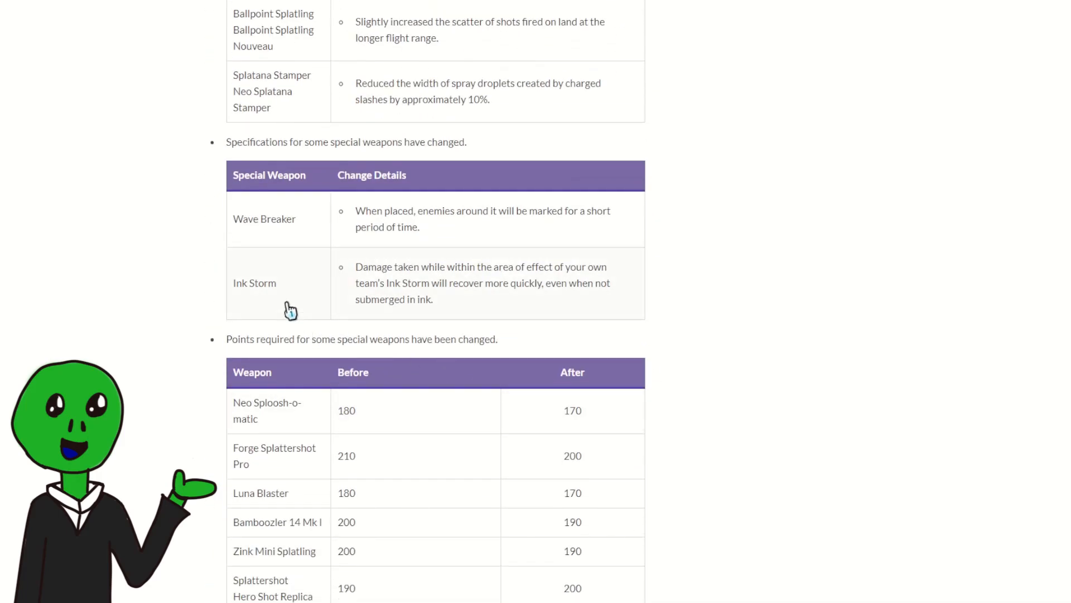
mouse_move(330, 258)
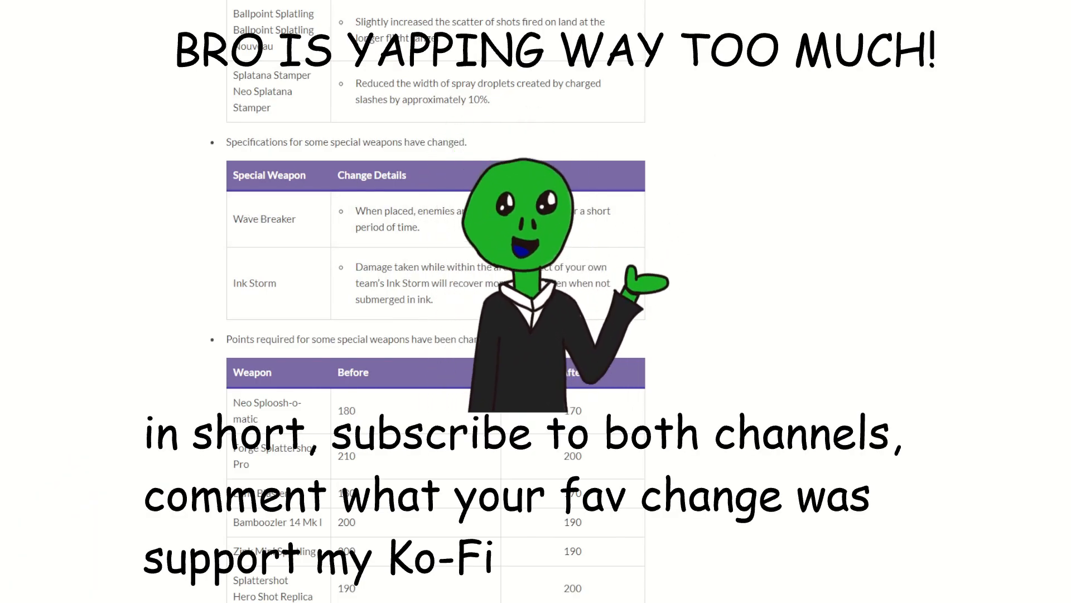
scroll("up", 3)
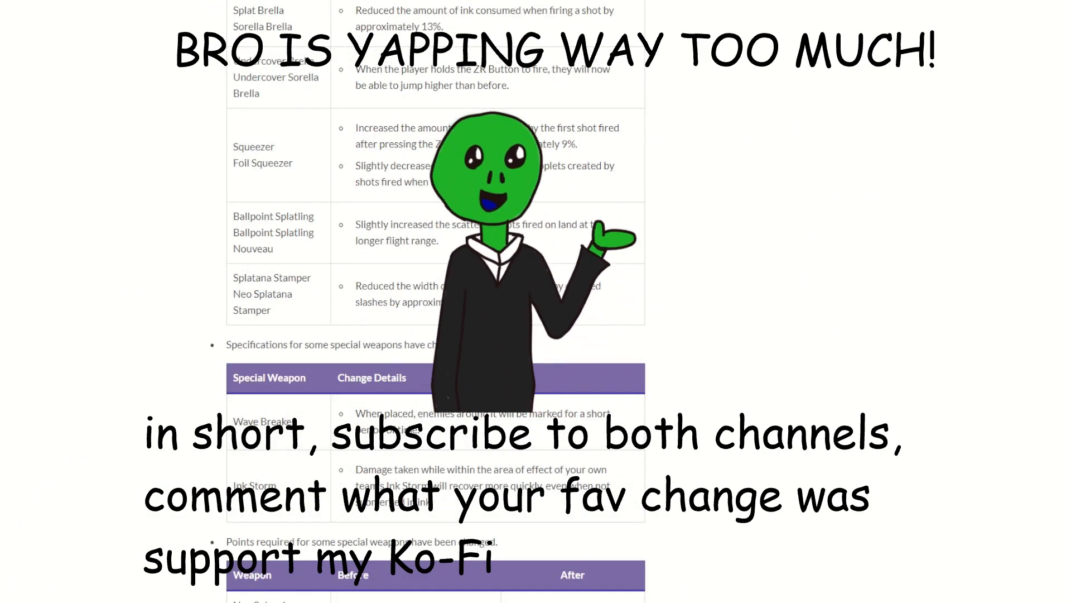